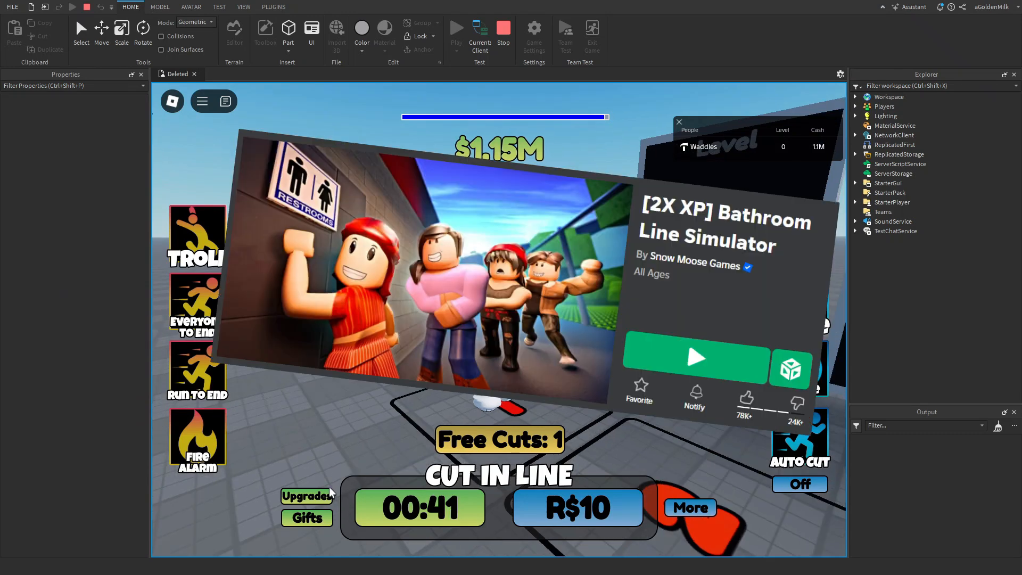
- Stop the running playtest and create a new empty Baseplate experience
left_click(307, 496)
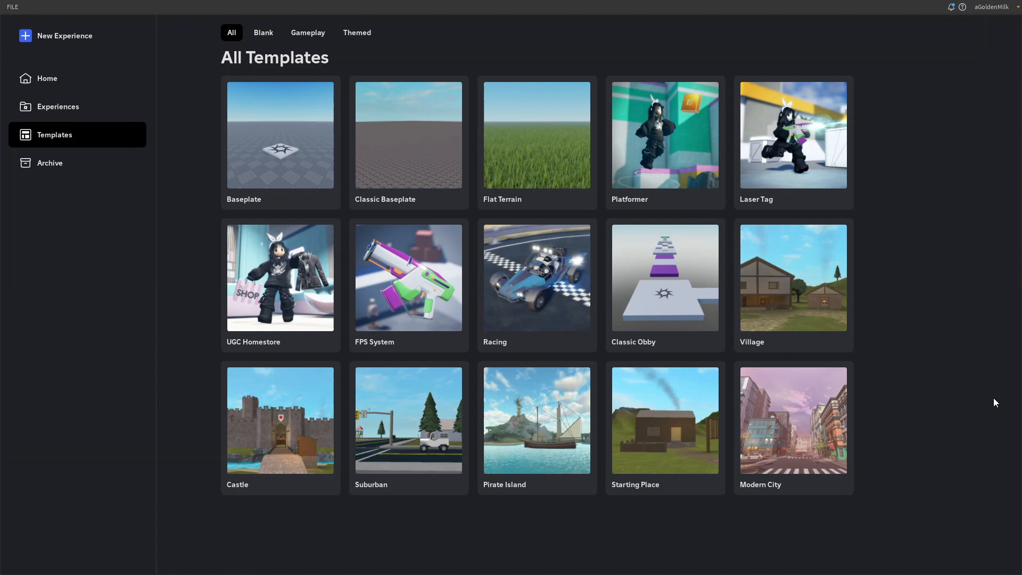
mouse_move(65, 40)
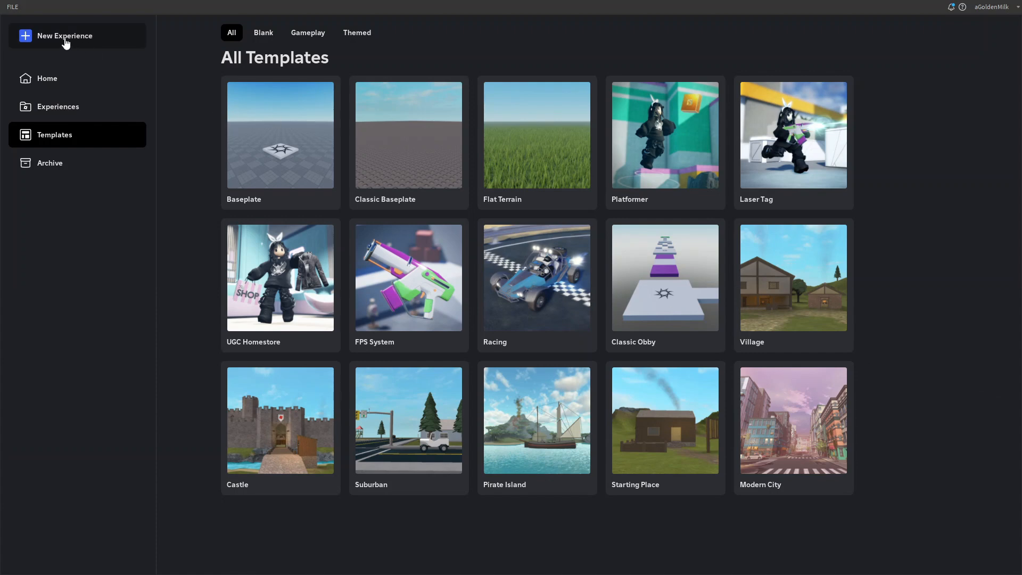
left_click(280, 135)
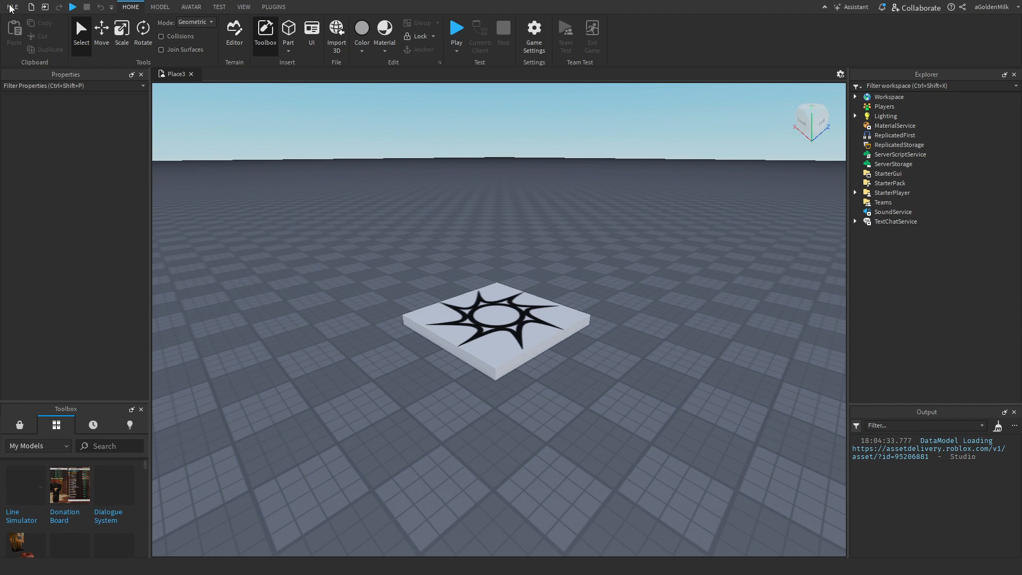
- Publish the place to Roblox, overwriting the existing 'Deleted' experience
left_click(10, 7)
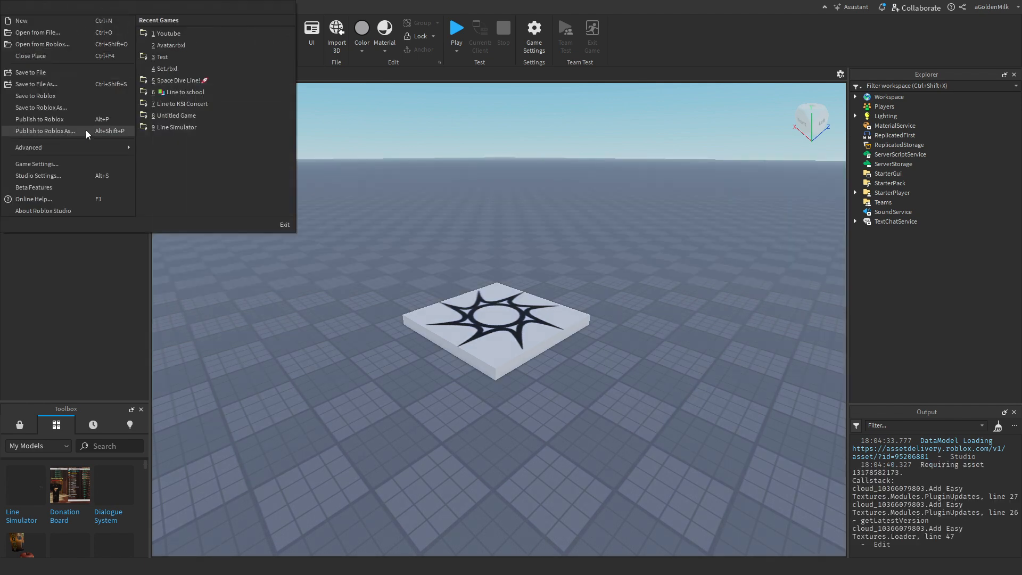
left_click(45, 130)
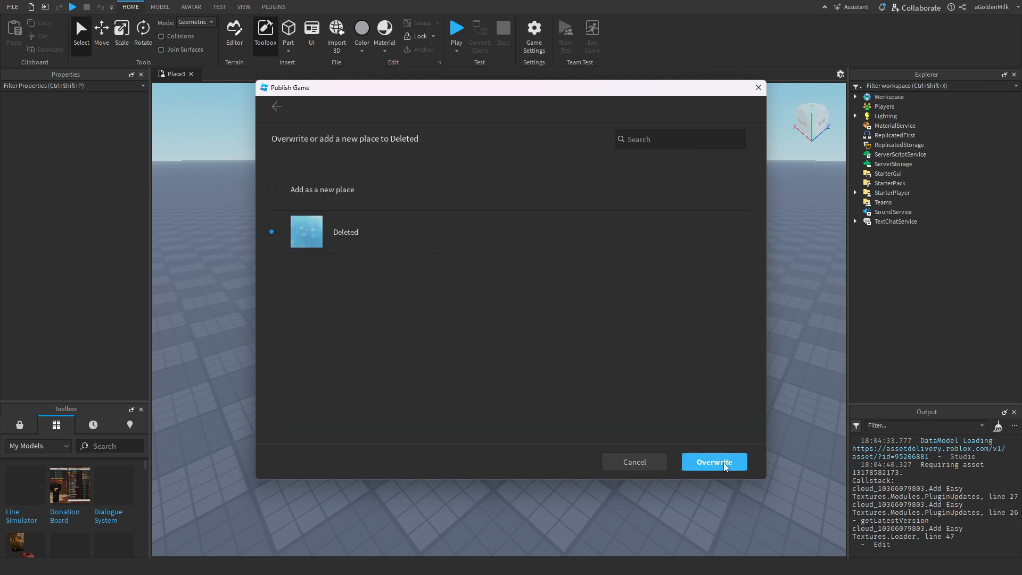
left_click(713, 461)
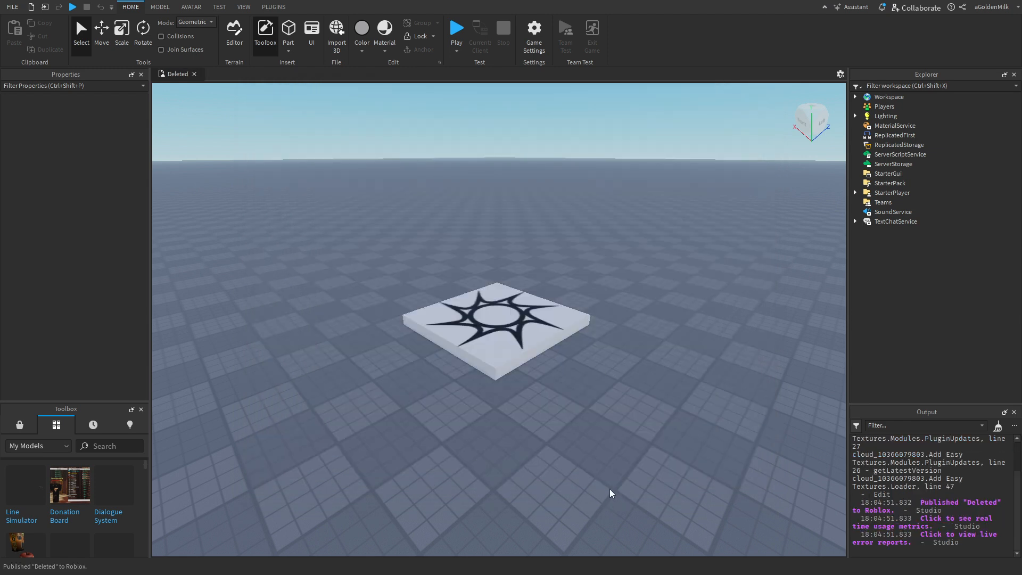
- In Game Settings > Security, toggle Enable Studio Access to API Services and save
left_click(533, 31)
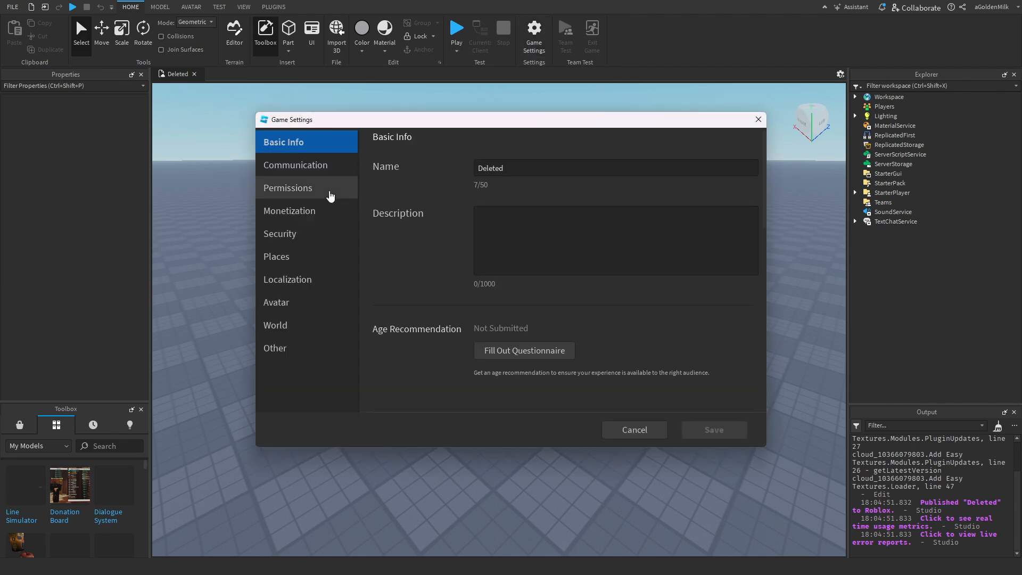
left_click(280, 233)
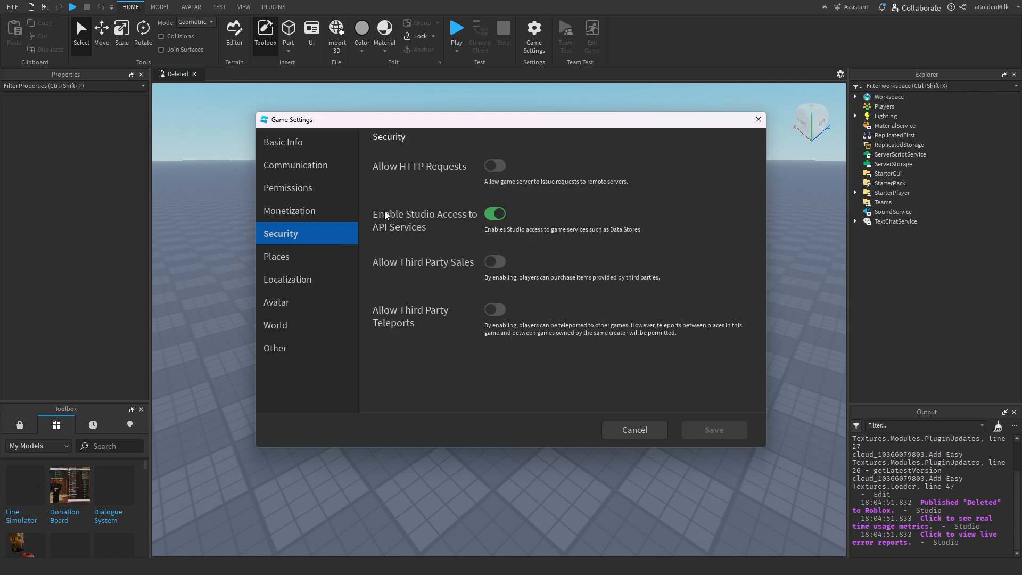
mouse_move(479, 222)
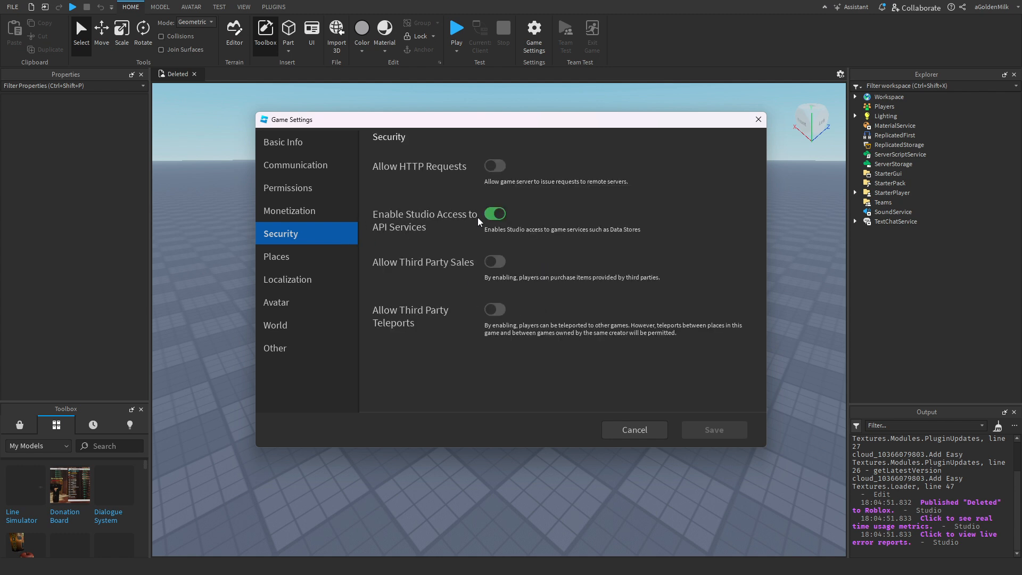
left_click(495, 213)
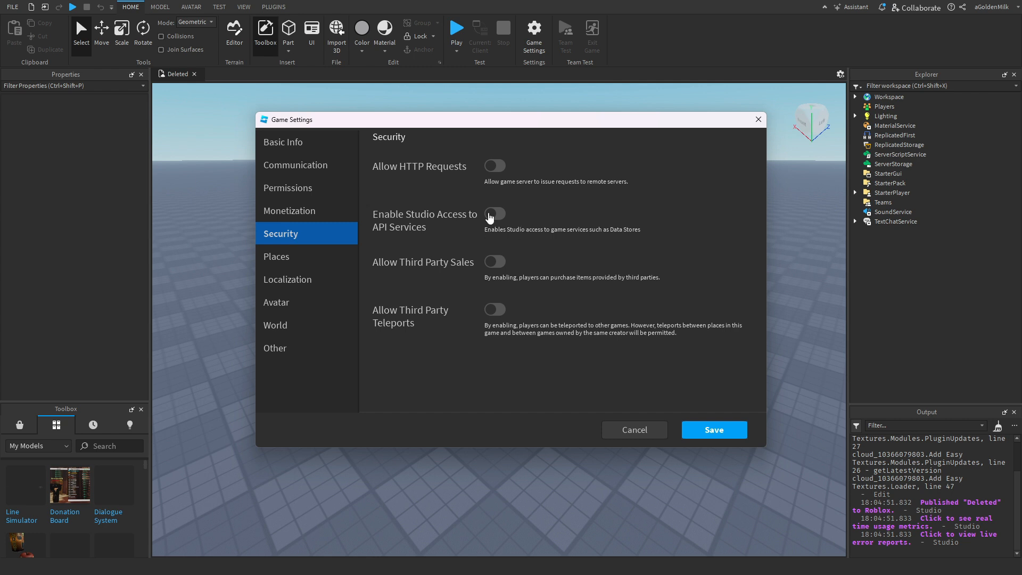
left_click(495, 213)
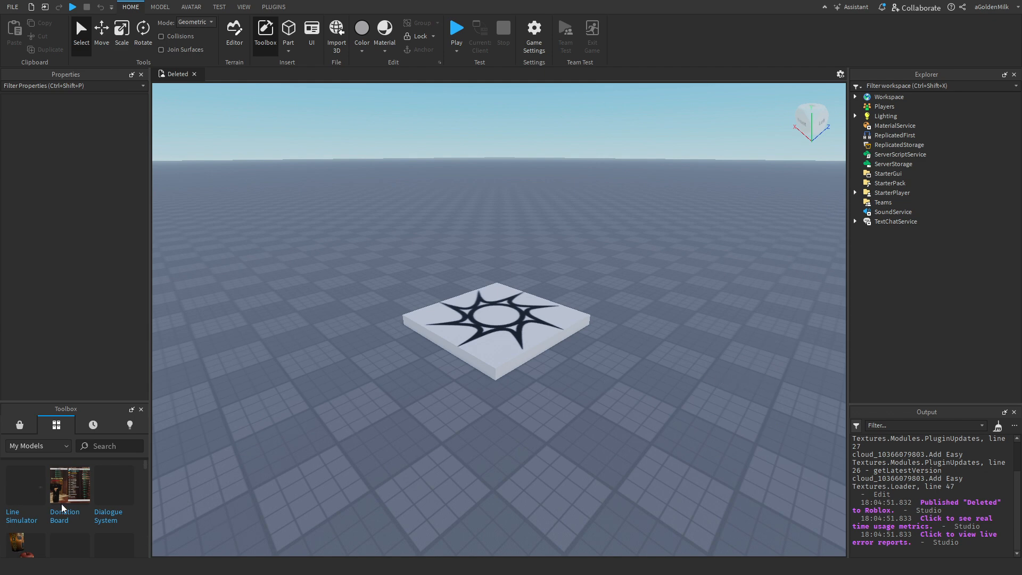
mouse_move(25, 484)
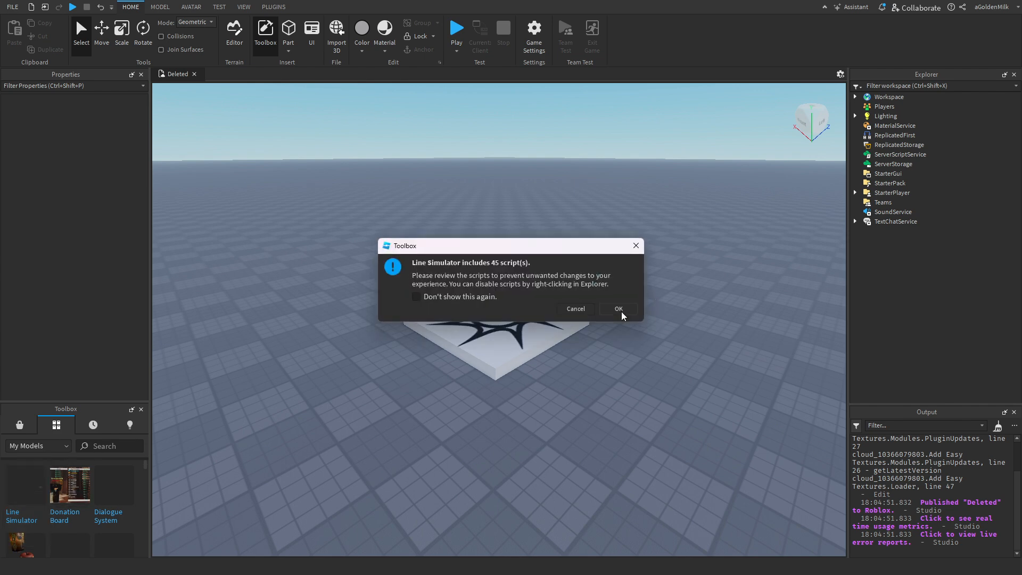
- Accept the script warning to insert the Line Simulator kit, then expand its folder
left_click(616, 309)
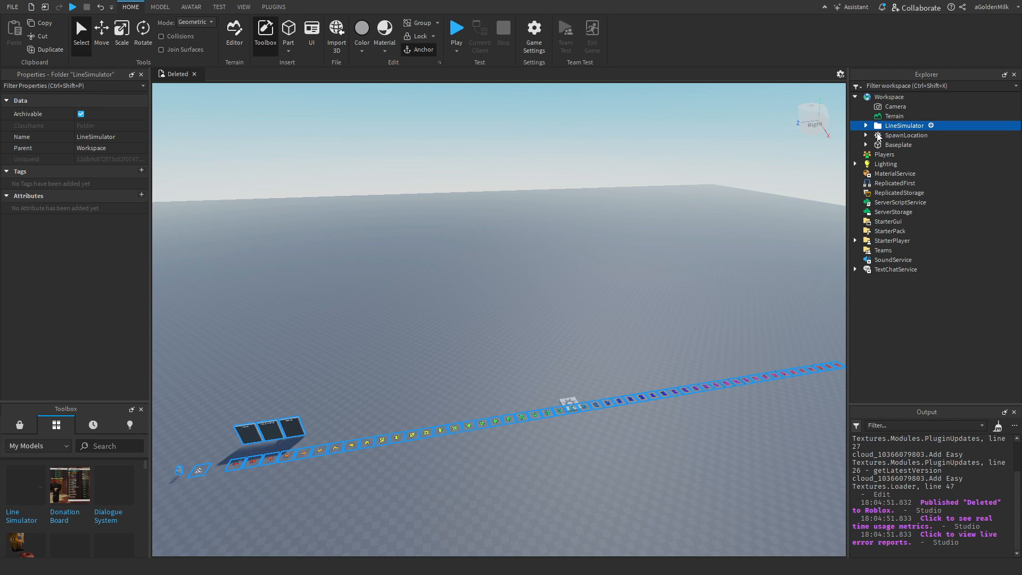
left_click(905, 136)
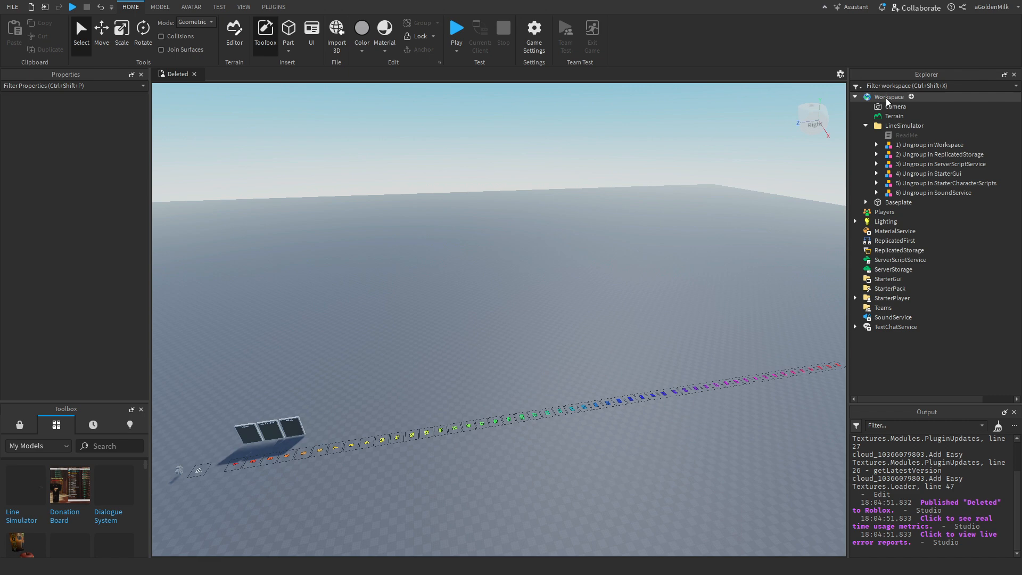
mouse_move(890, 102)
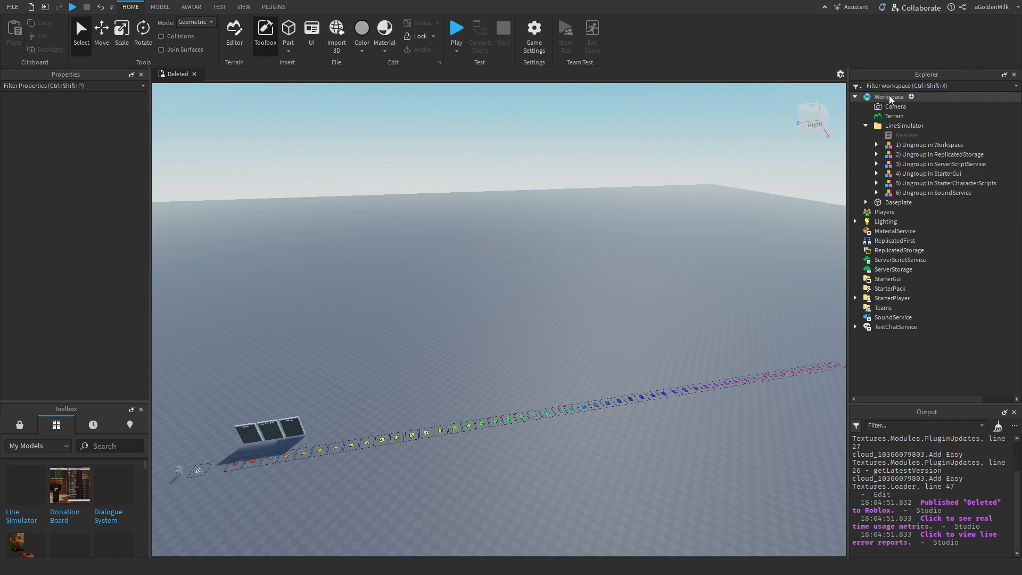
- Move the numbered kit models into Workspace, ReplicatedStorage and SoundService and ungroup them
left_click(933, 144)
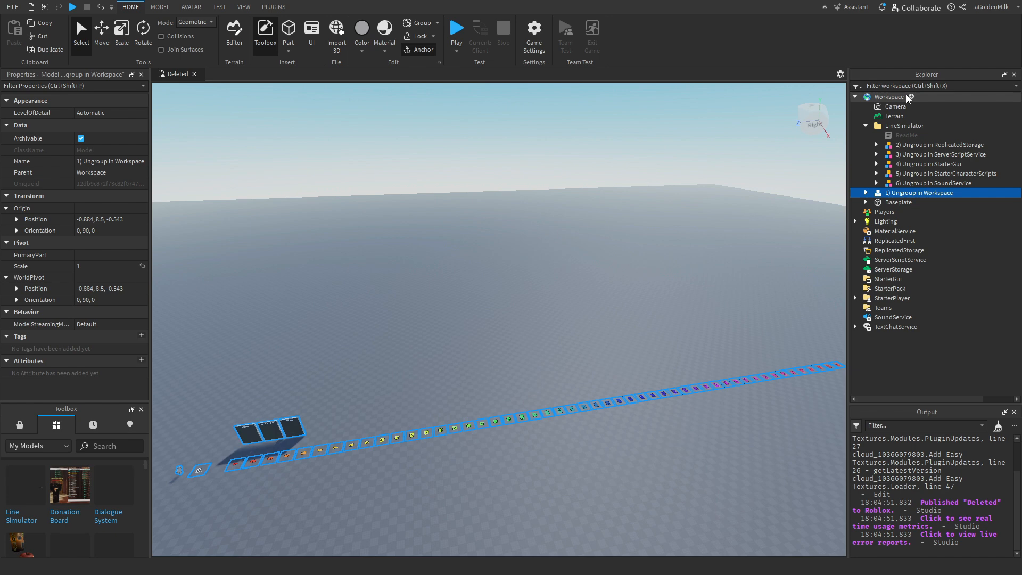
left_click(939, 144)
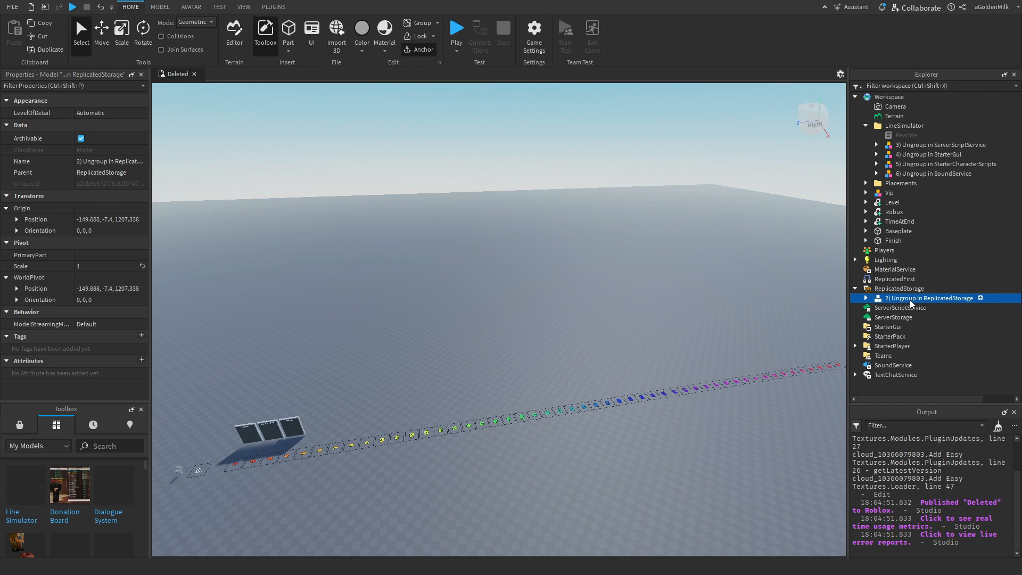
right_click(929, 299)
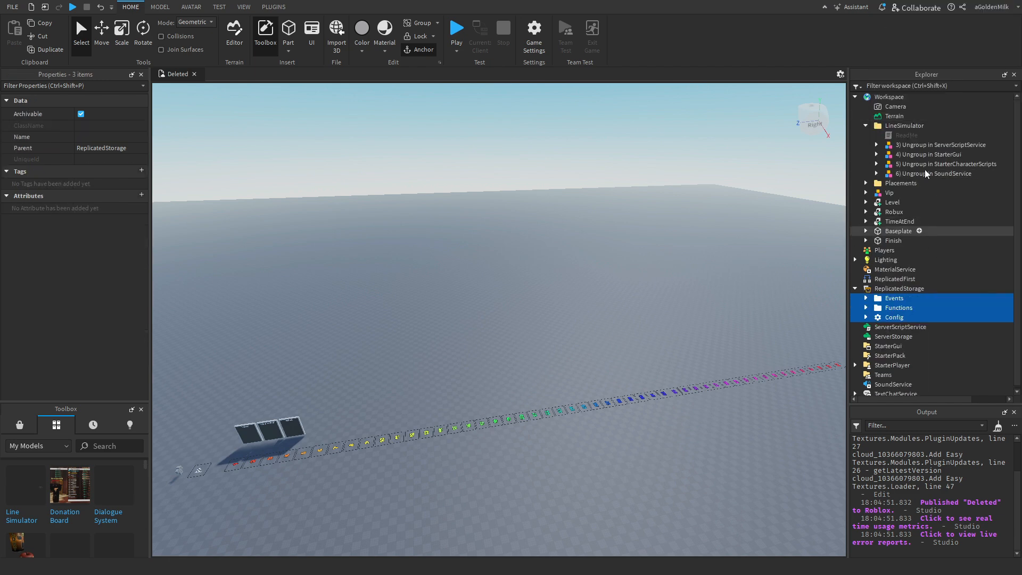
left_click(933, 327)
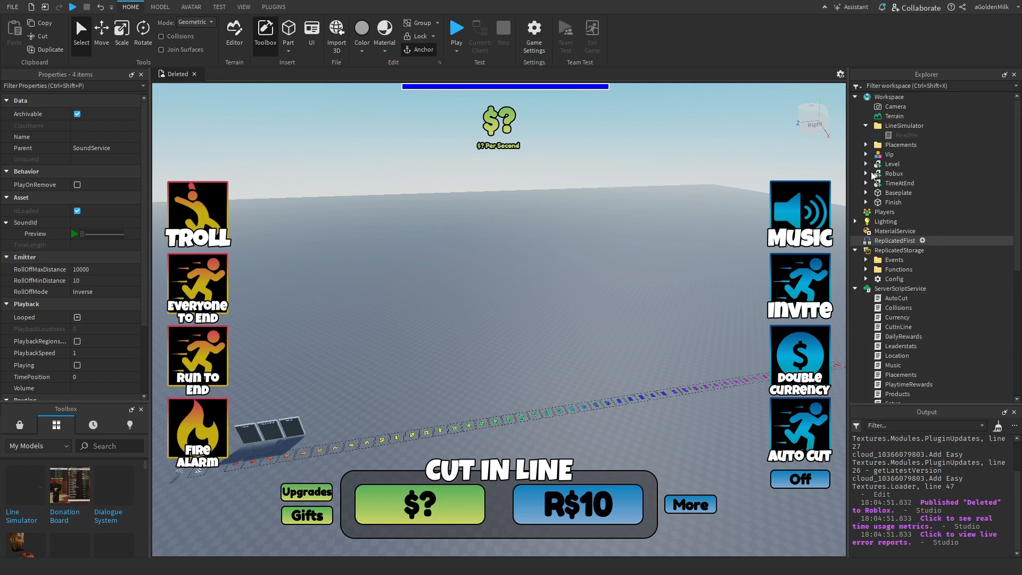
left_click(905, 125)
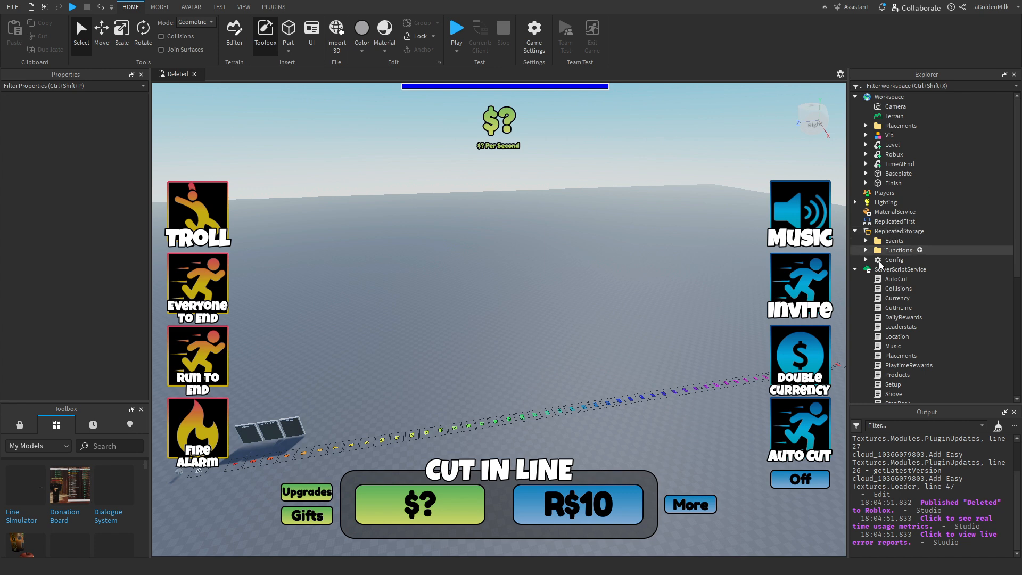
left_click(867, 260)
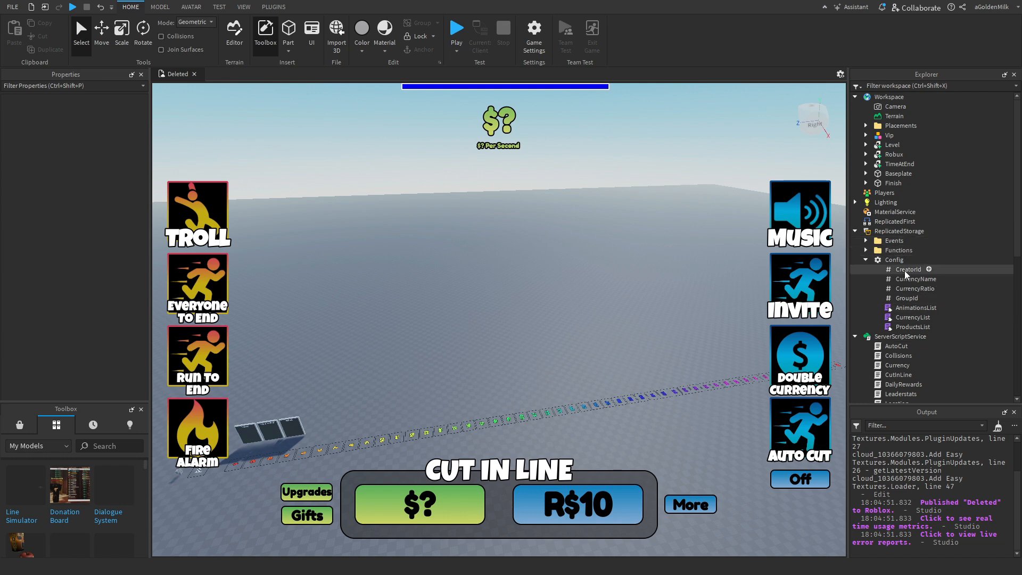
left_click(909, 270)
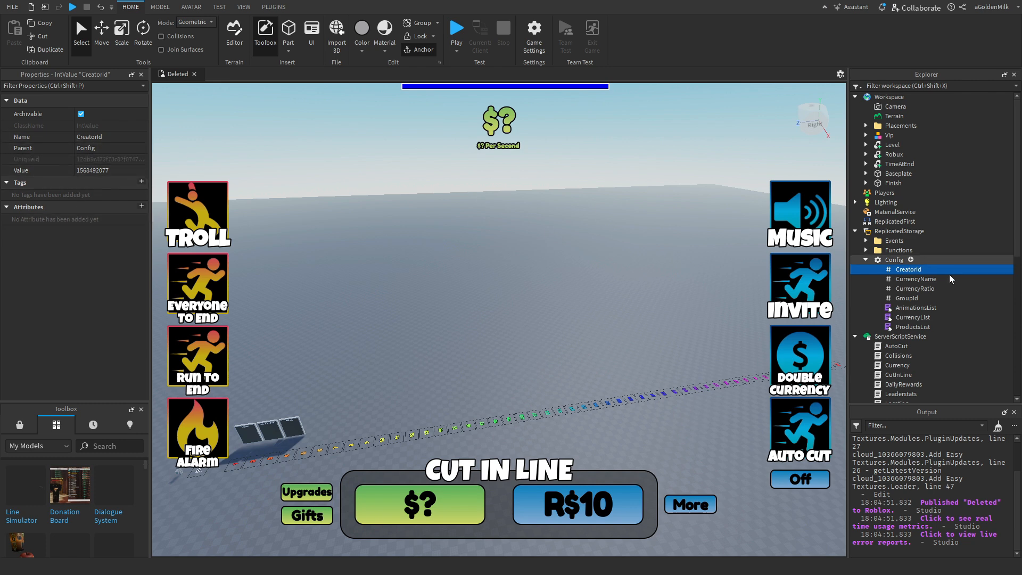
left_click(917, 278)
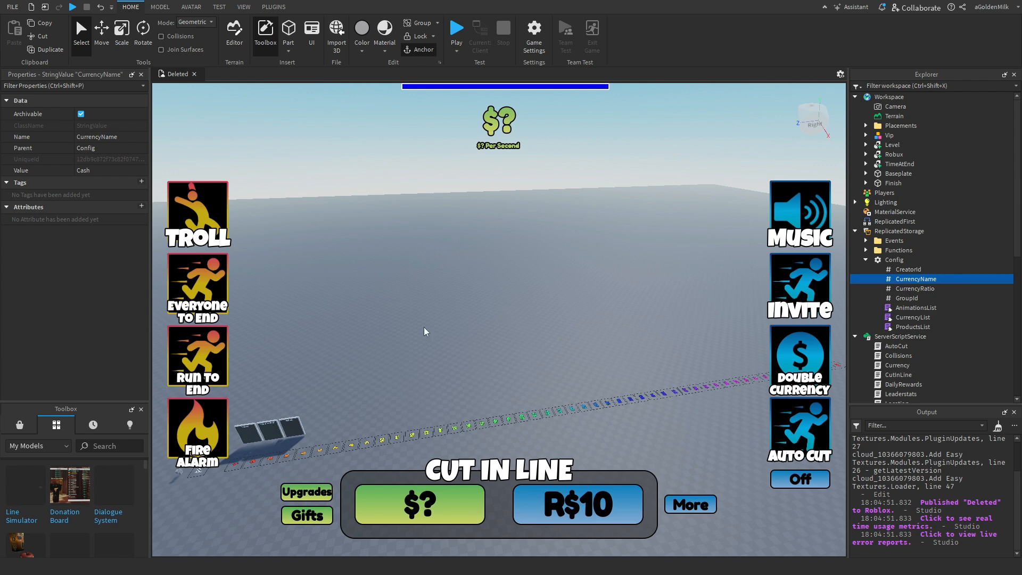
mouse_move(536, 350)
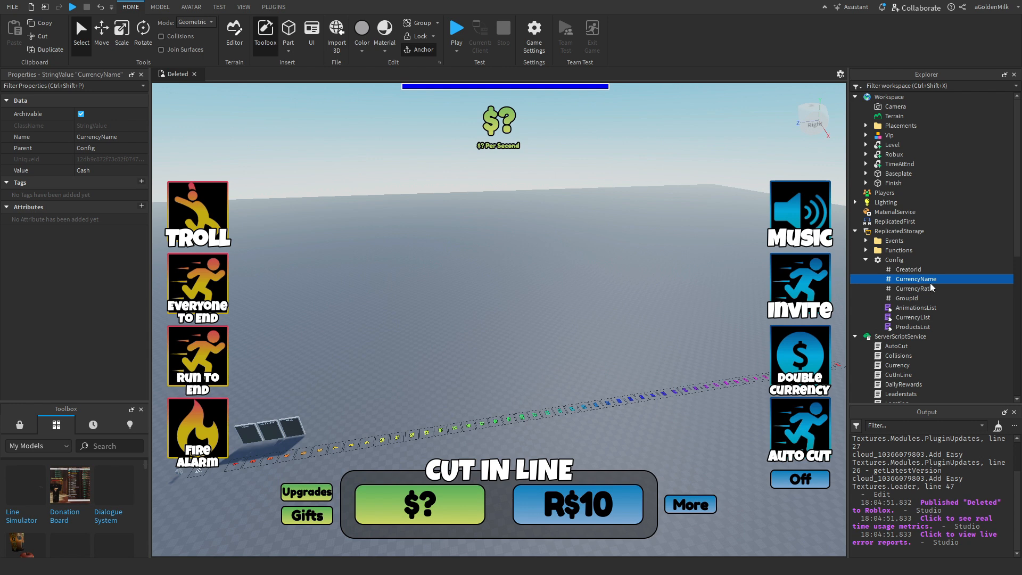
mouse_move(895, 324)
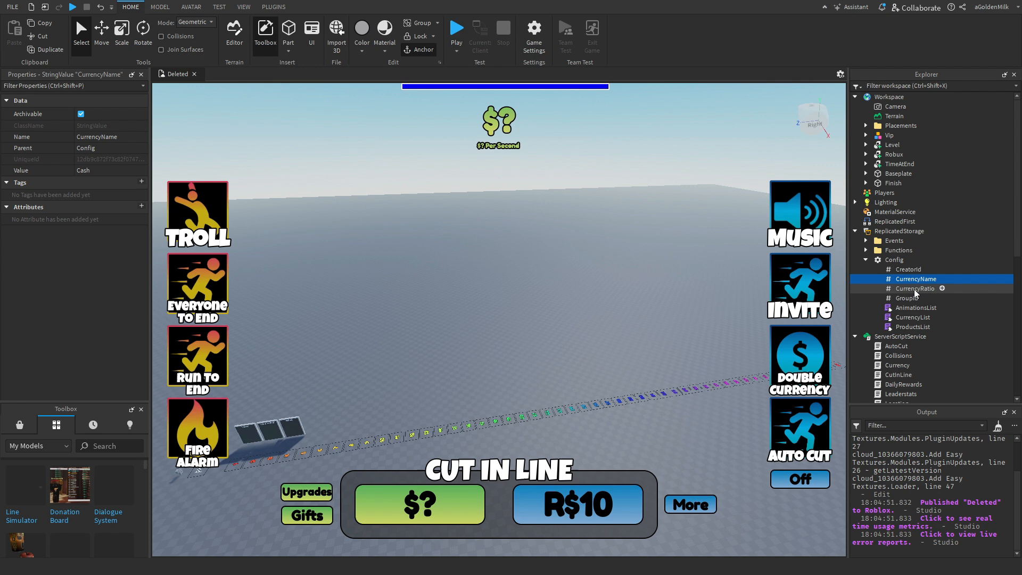
left_click(907, 299)
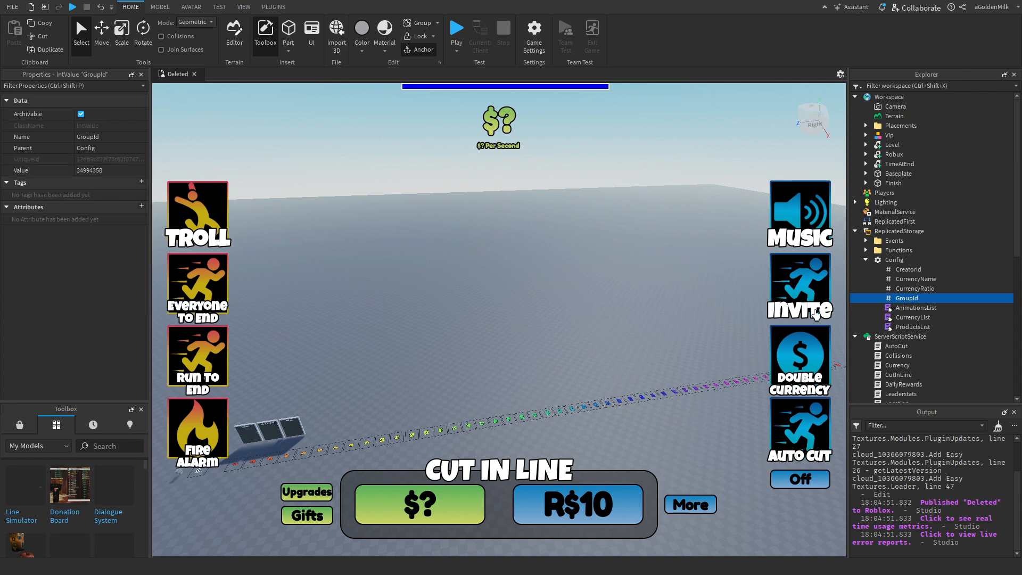
mouse_move(811, 329)
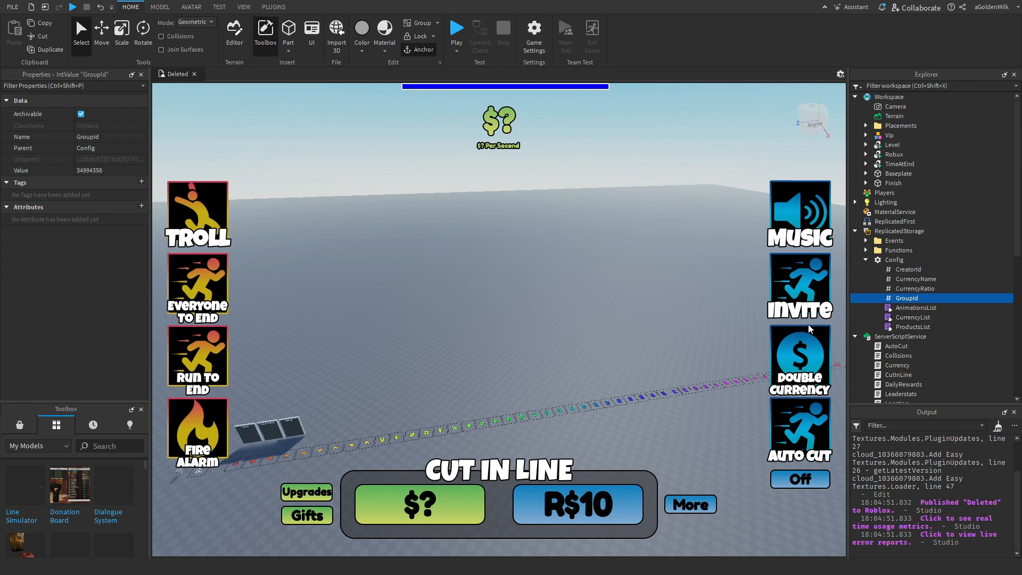
mouse_move(913, 298)
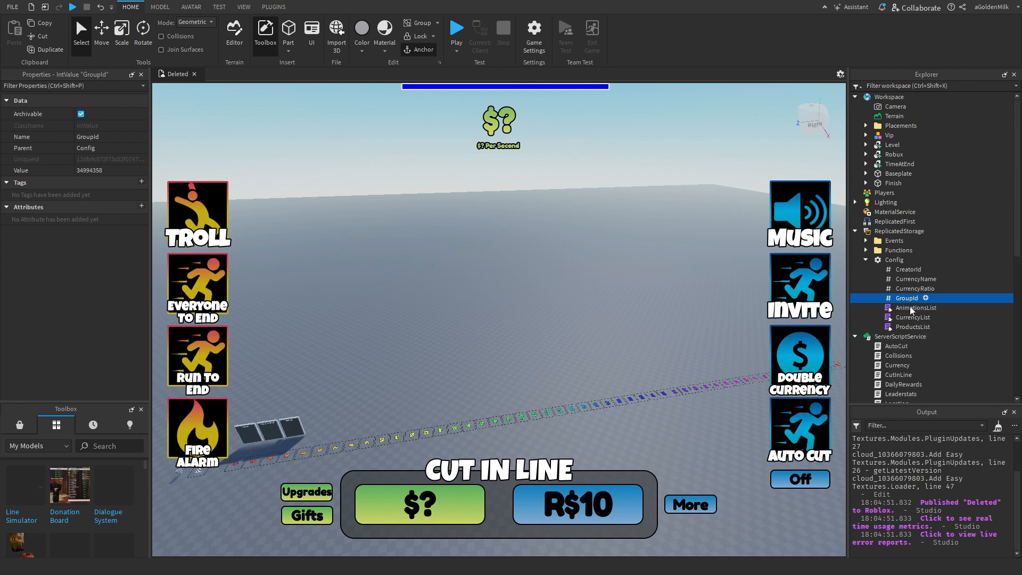
double_click(915, 308)
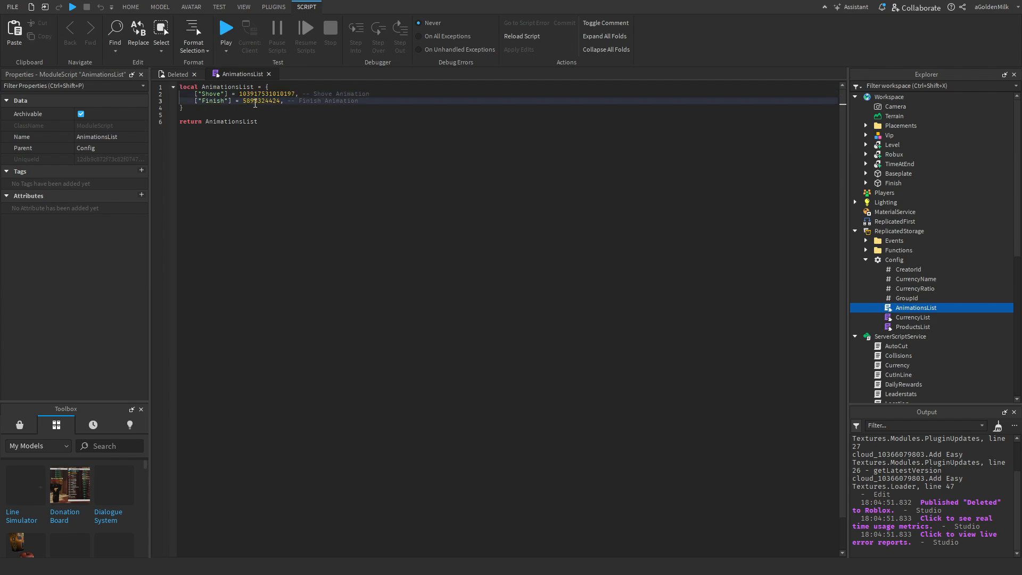
left_click(130, 7)
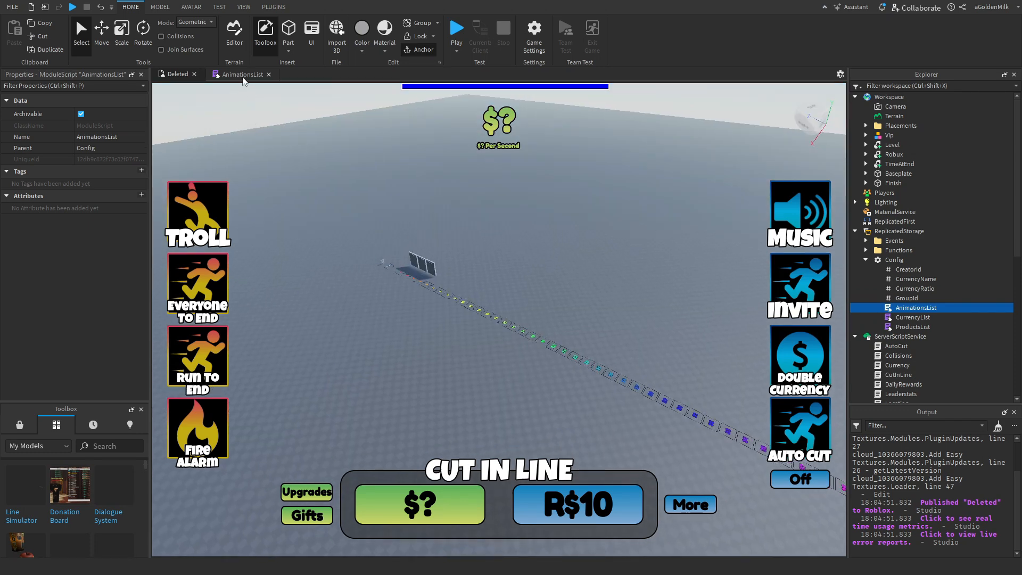
left_click(242, 73)
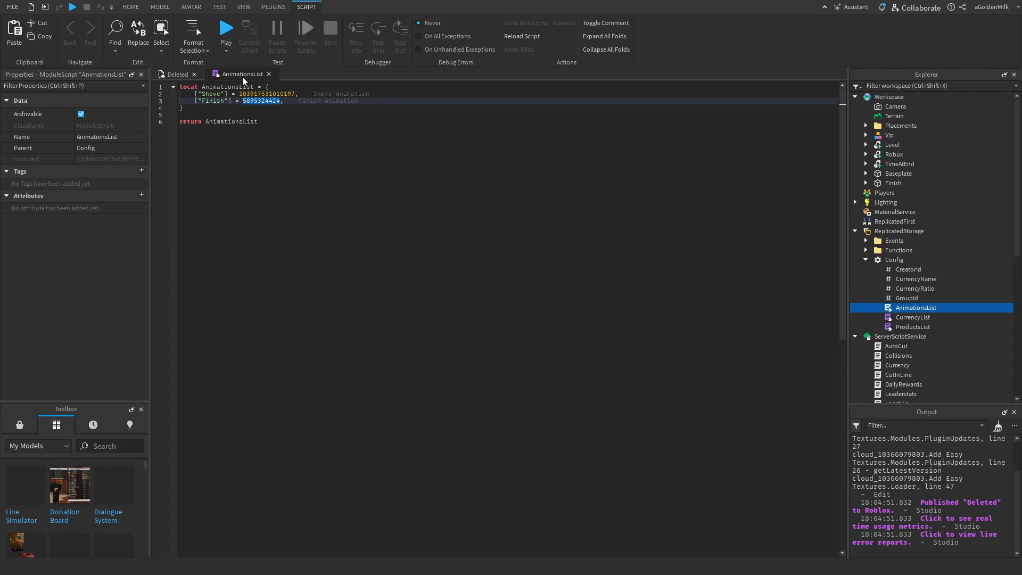
mouse_move(272, 68)
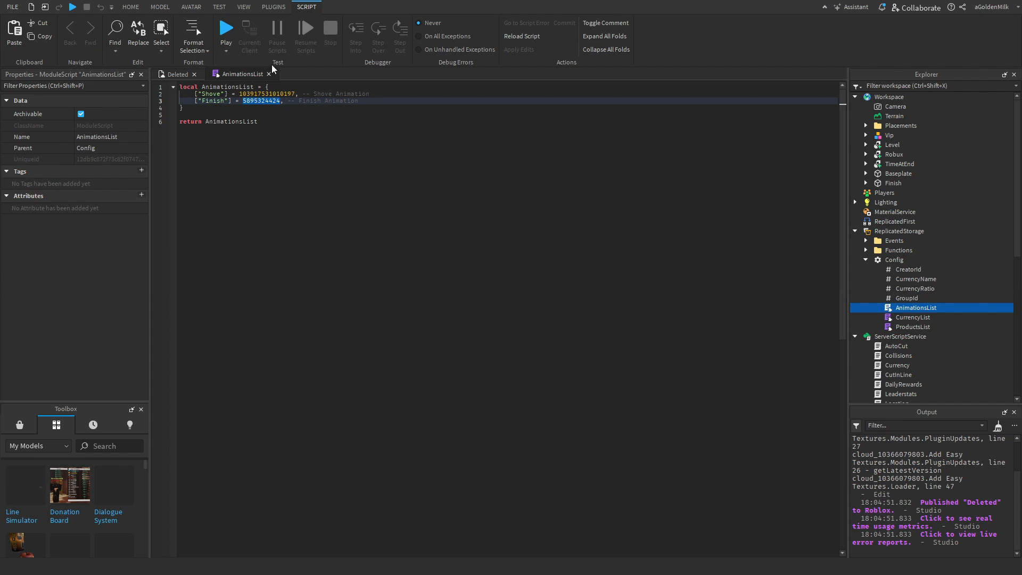
left_click(914, 318)
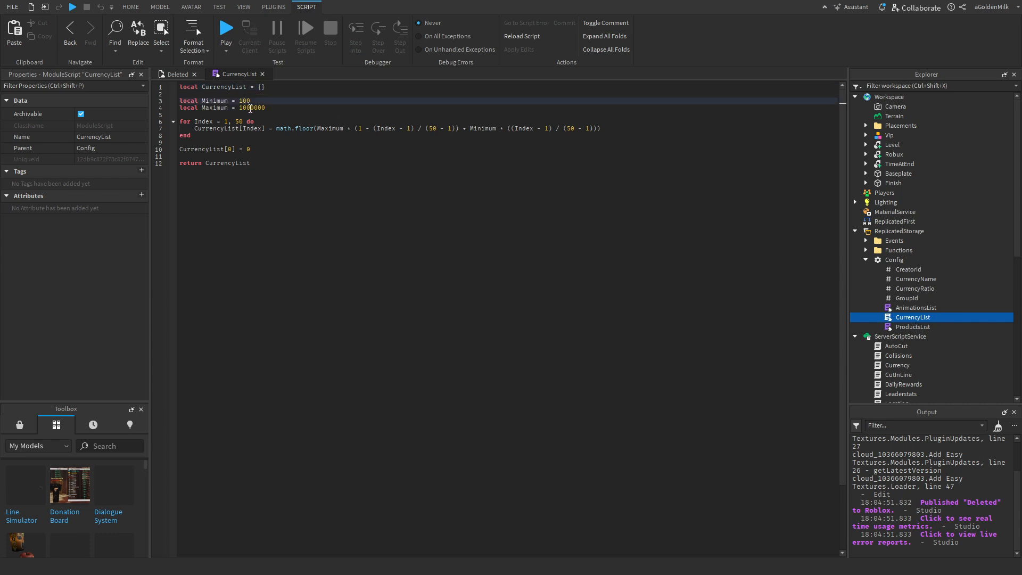
left_click(251, 107)
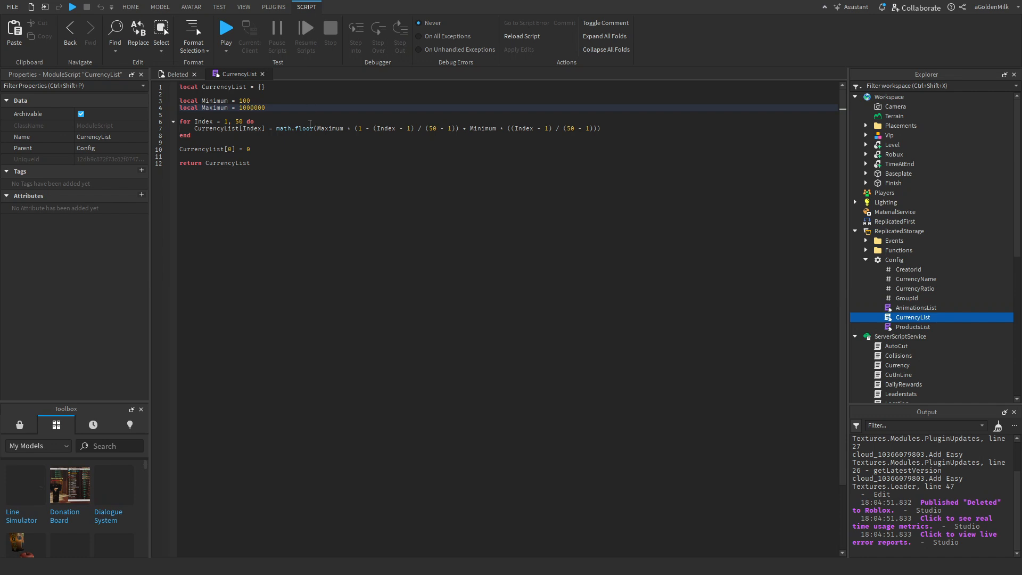
double_click(251, 108)
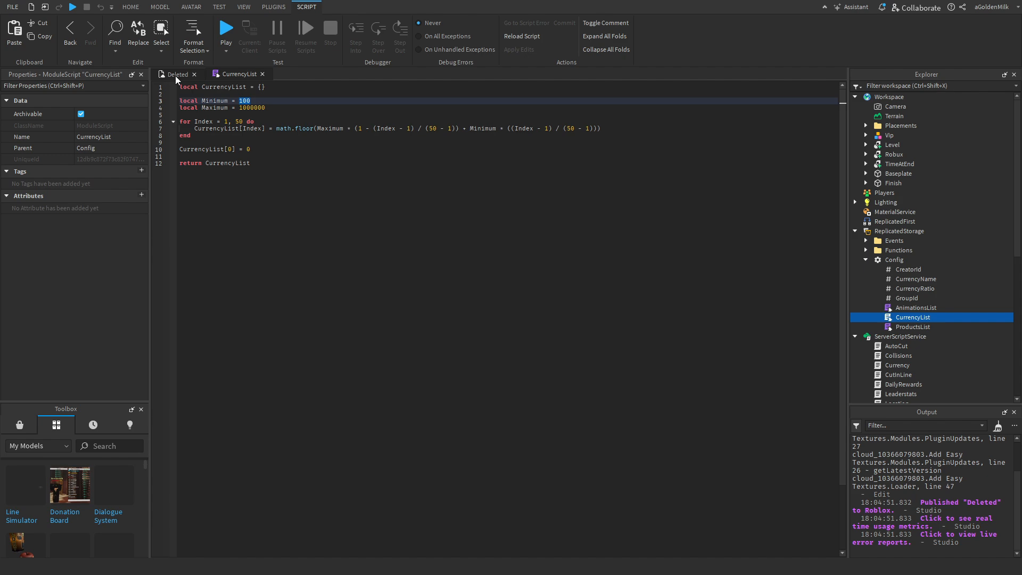
left_click(130, 7)
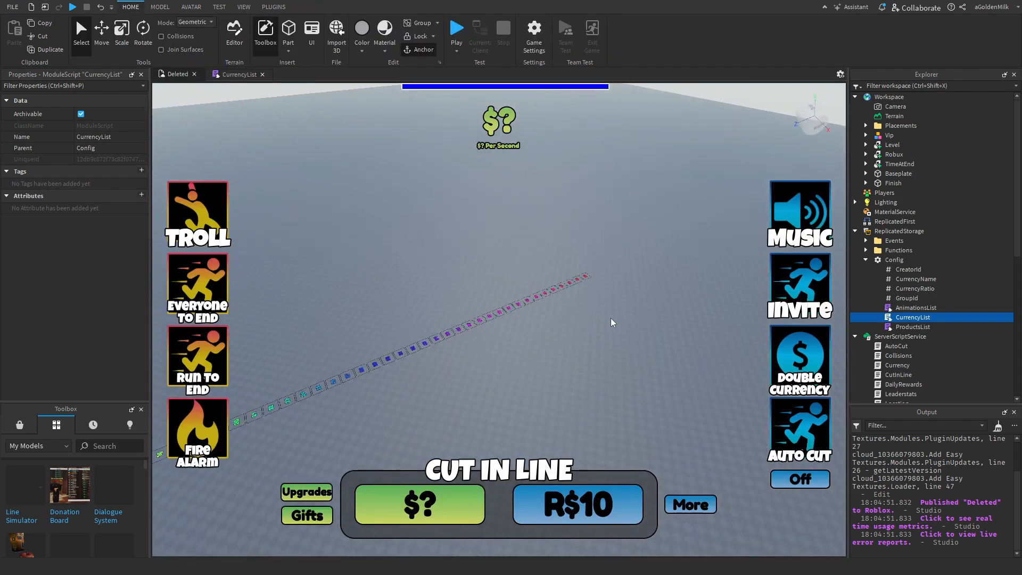
double_click(912, 318)
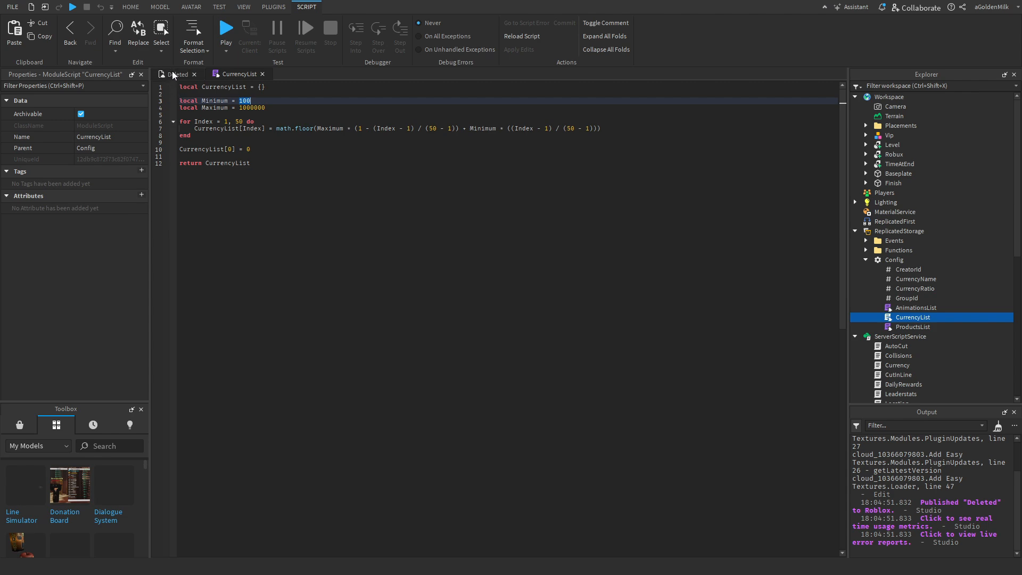
left_click(130, 7)
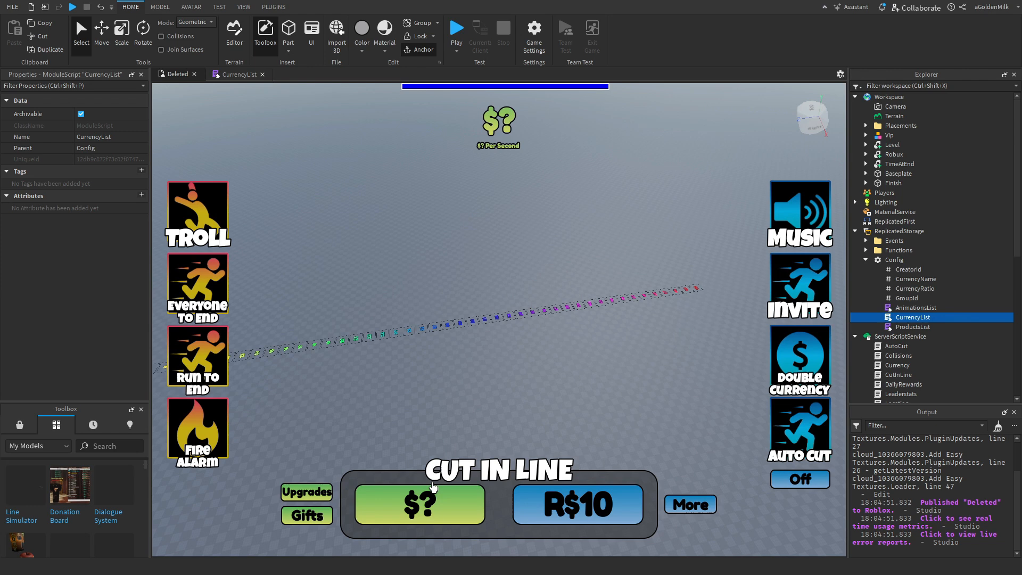
mouse_move(371, 179)
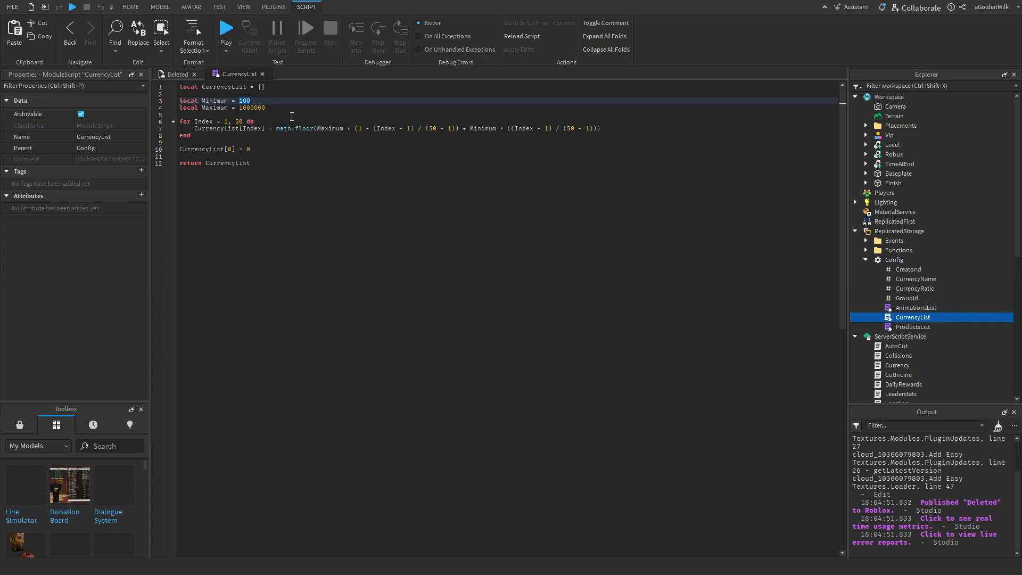
mouse_move(916, 279)
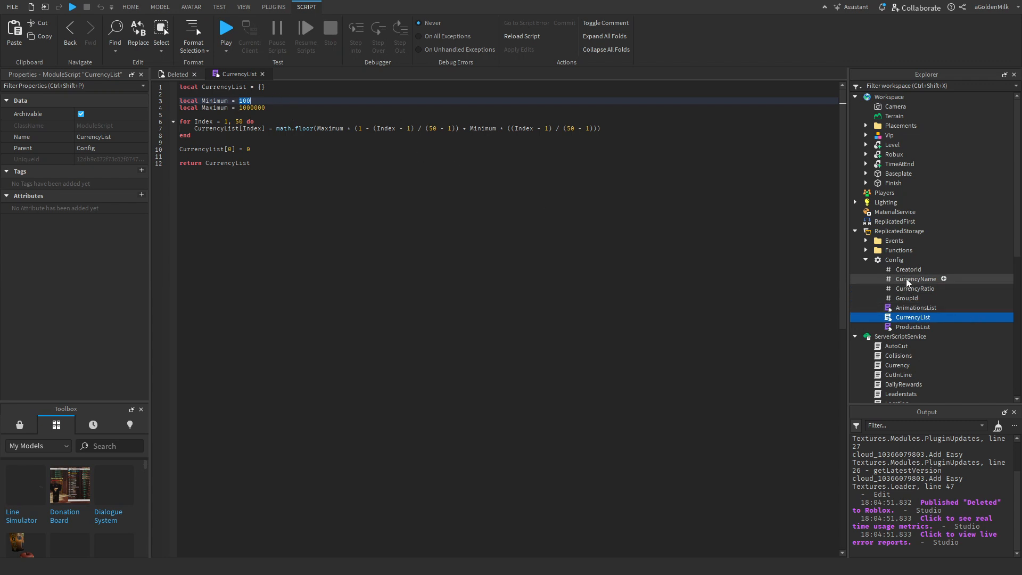
left_click(916, 288)
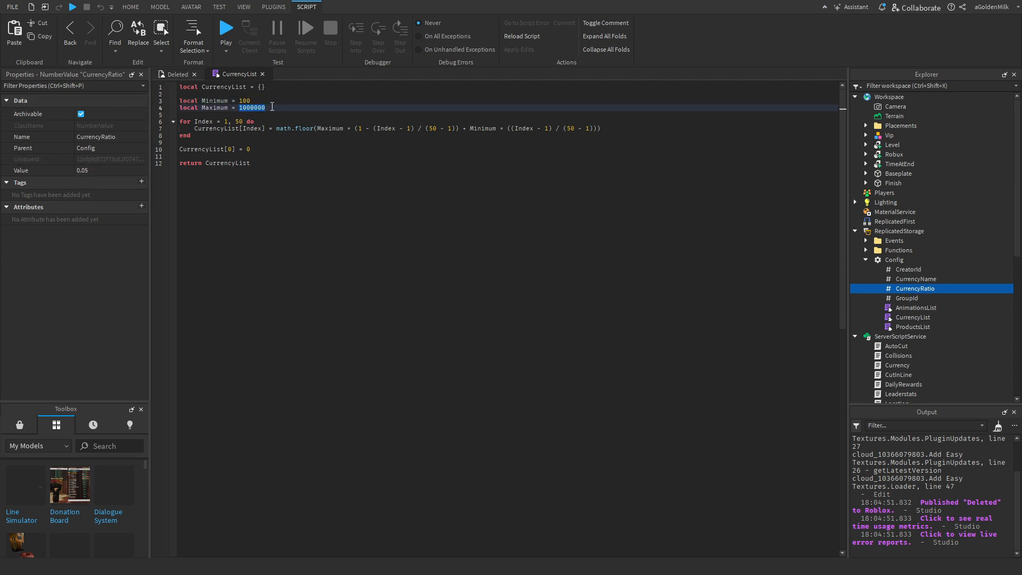
left_click(130, 8)
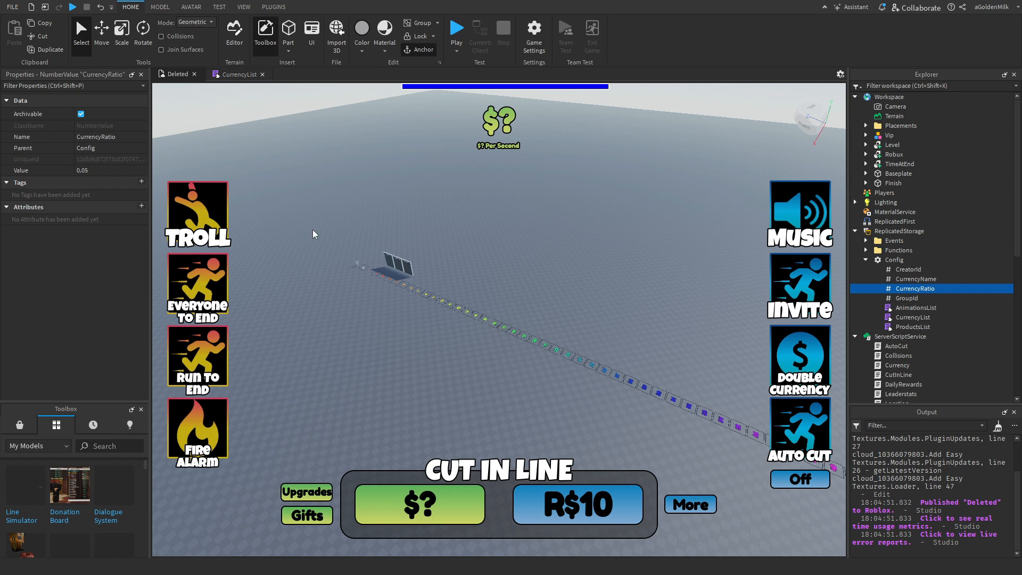
mouse_move(293, 110)
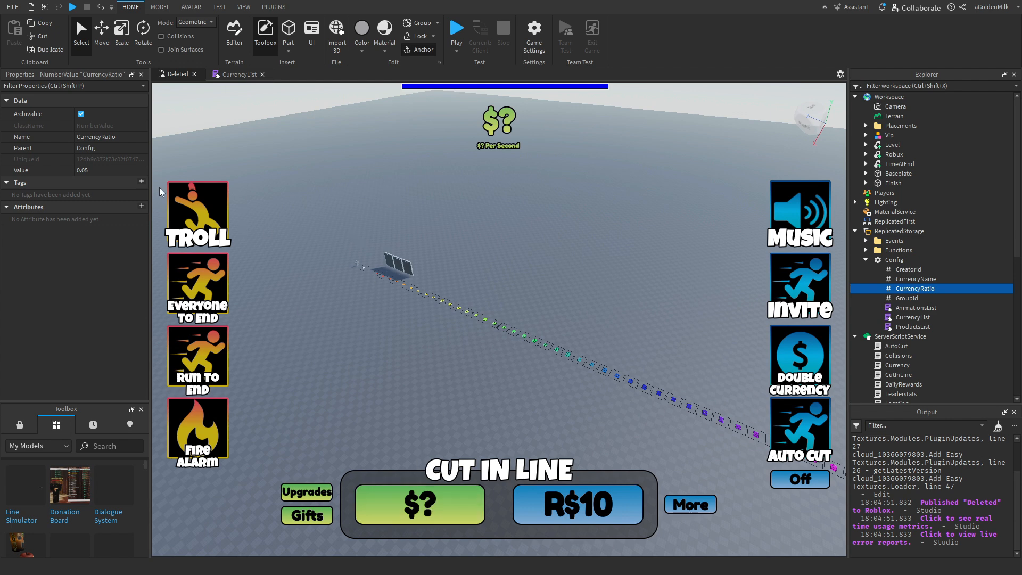
mouse_move(248, 214)
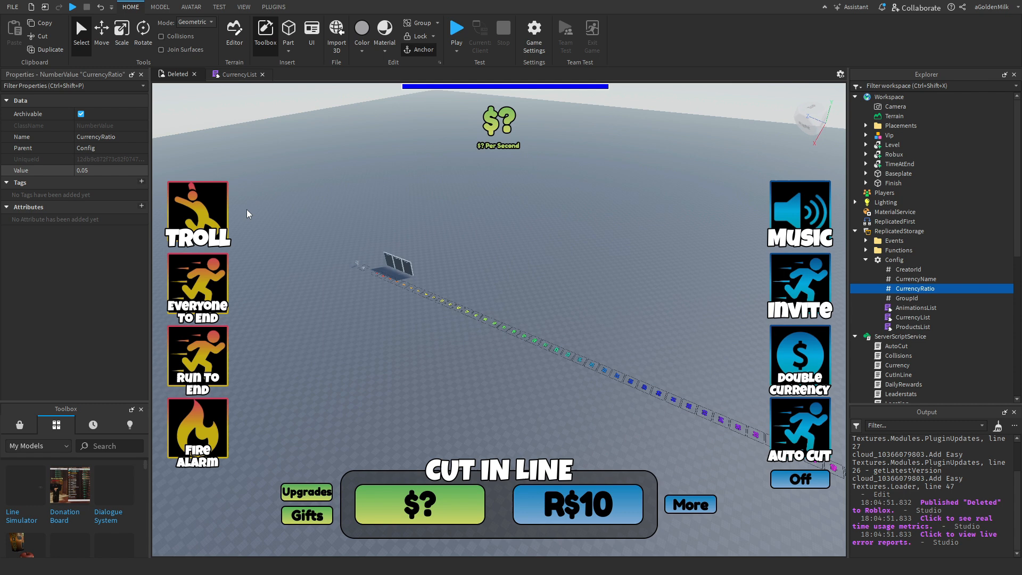
mouse_move(94, 174)
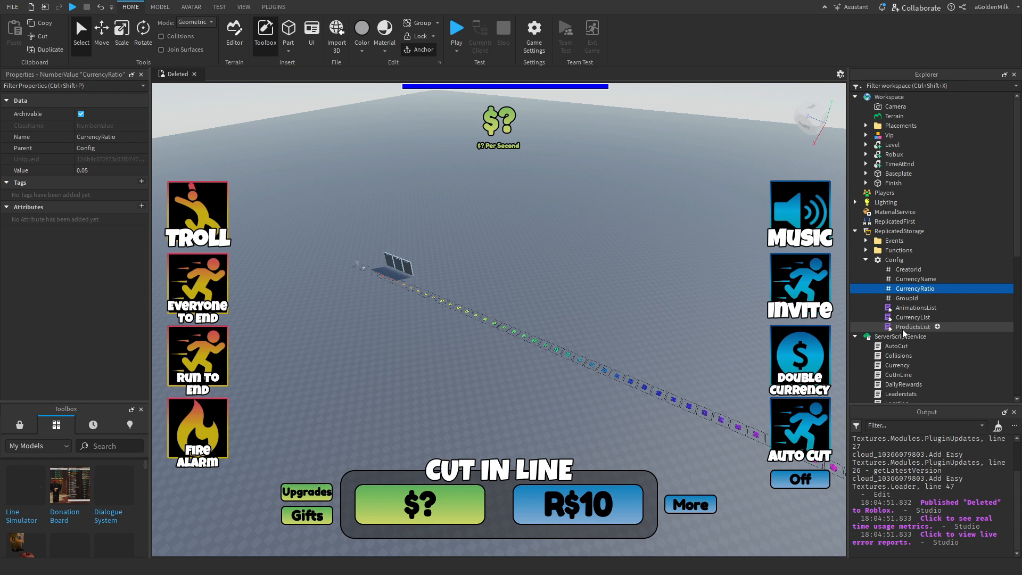
- Review the developer product and gamepass ids in the ProductsList module, then close it
double_click(912, 327)
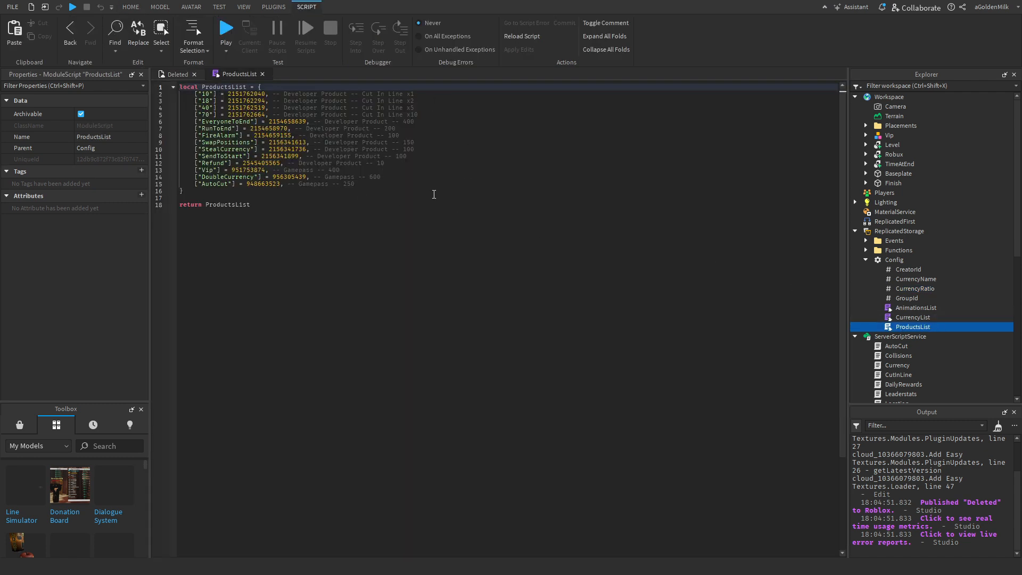
double_click(313, 185)
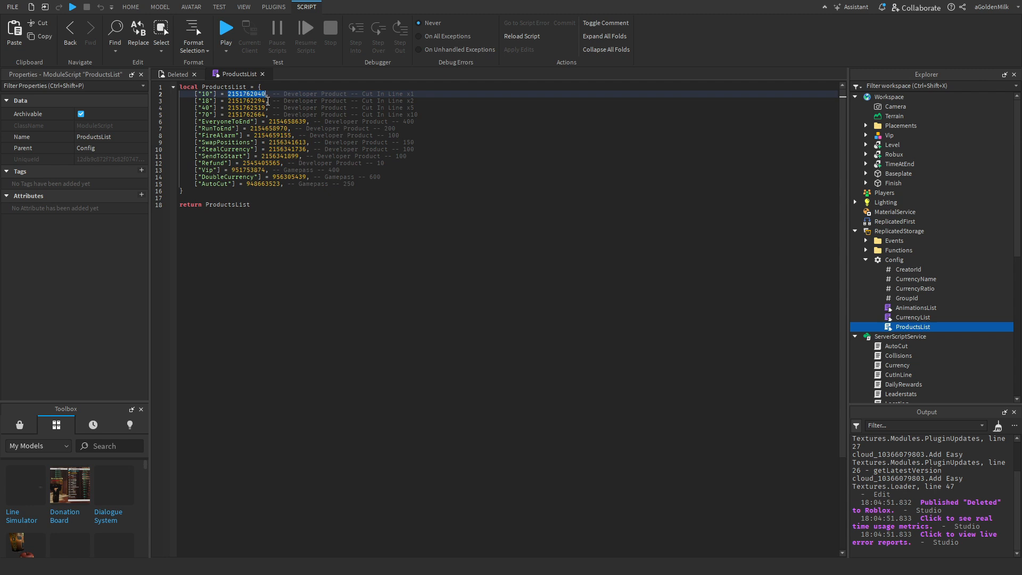
left_click(331, 94)
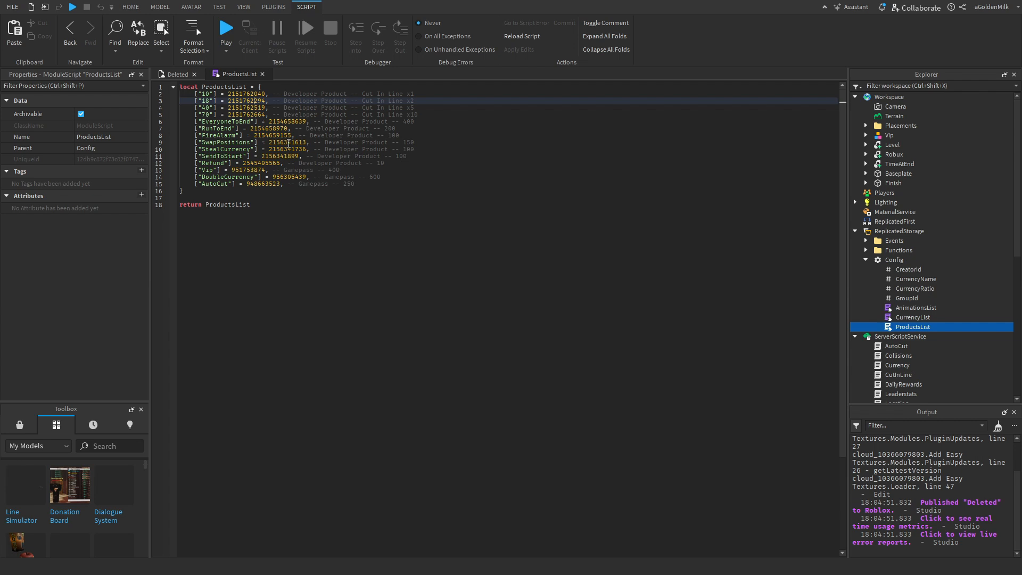
double_click(299, 170)
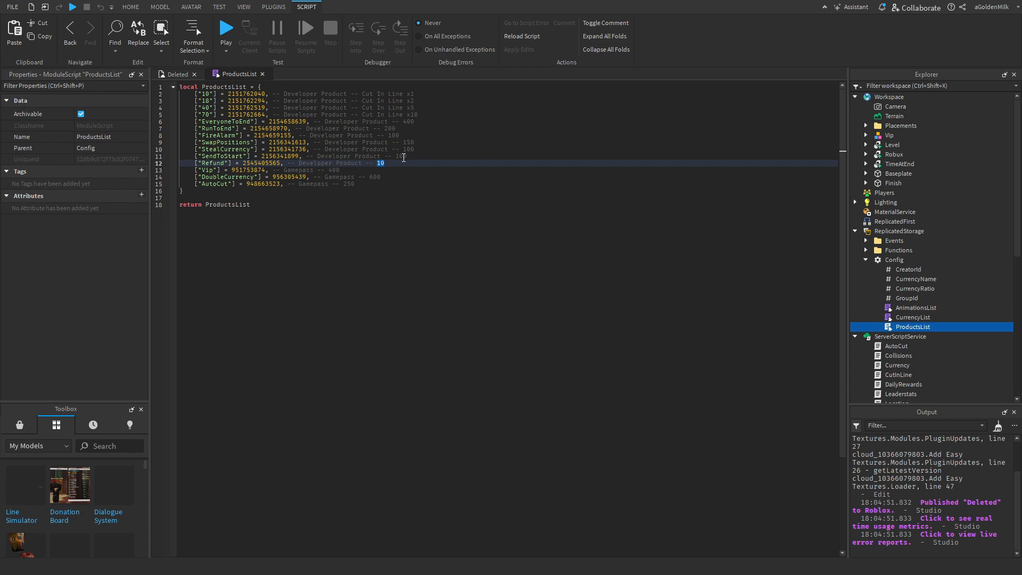
left_click(130, 7)
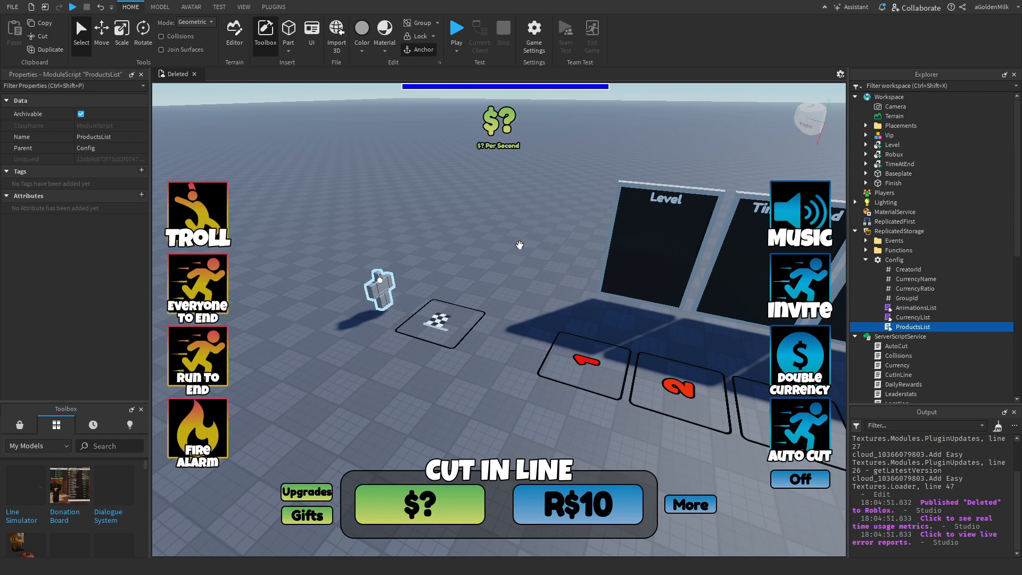
- Expand Workspace > Vip > Vip > Loader and inspect its UserId value
left_click(866, 135)
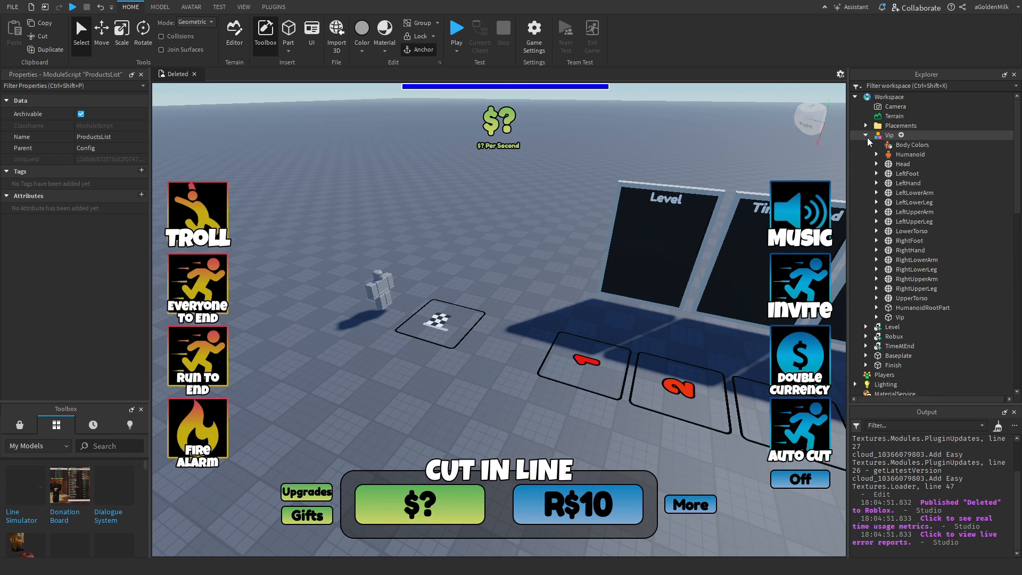
left_click(865, 135)
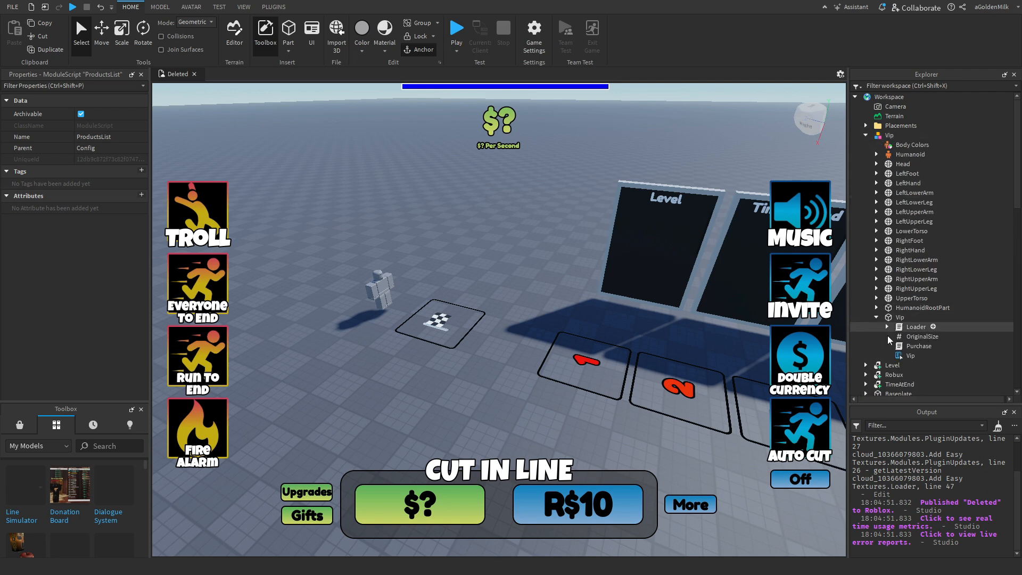
left_click(933, 326)
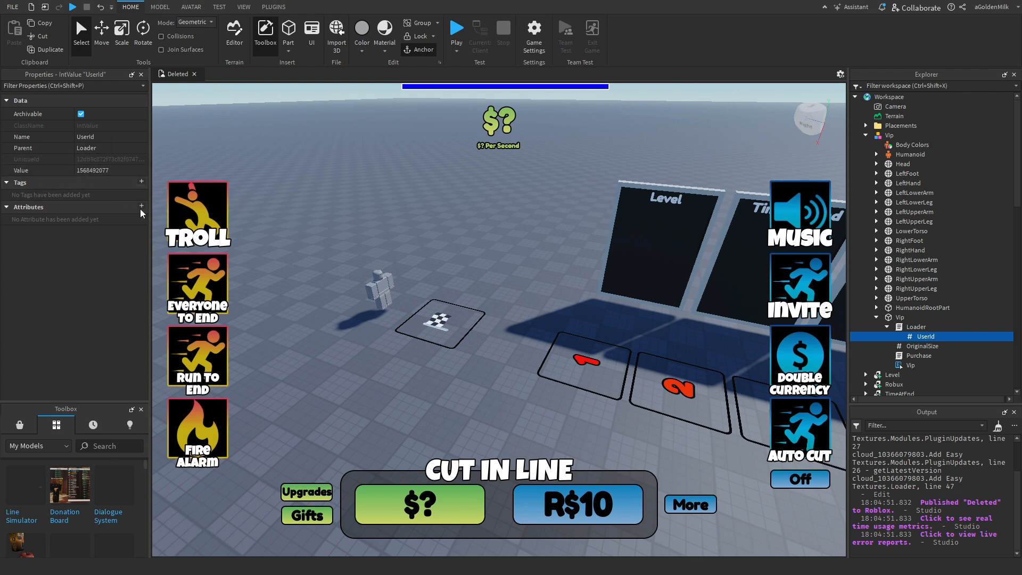
left_click(380, 288)
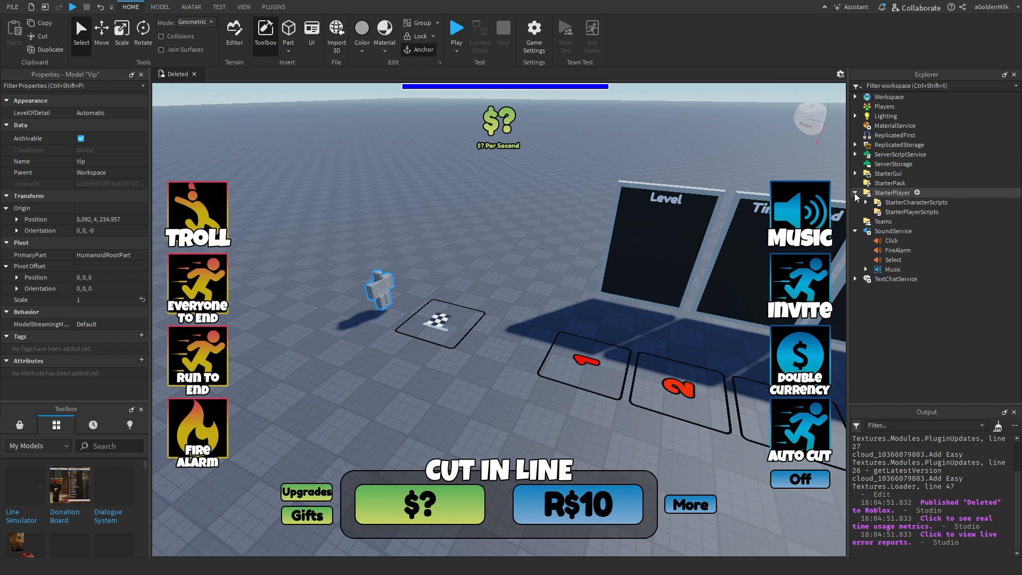
left_click(891, 221)
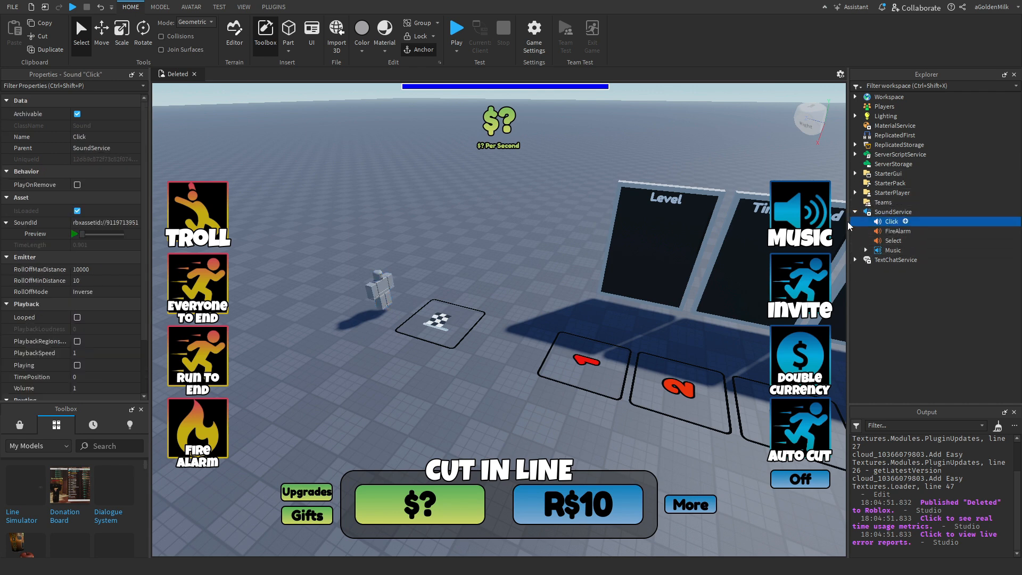
left_click(893, 231)
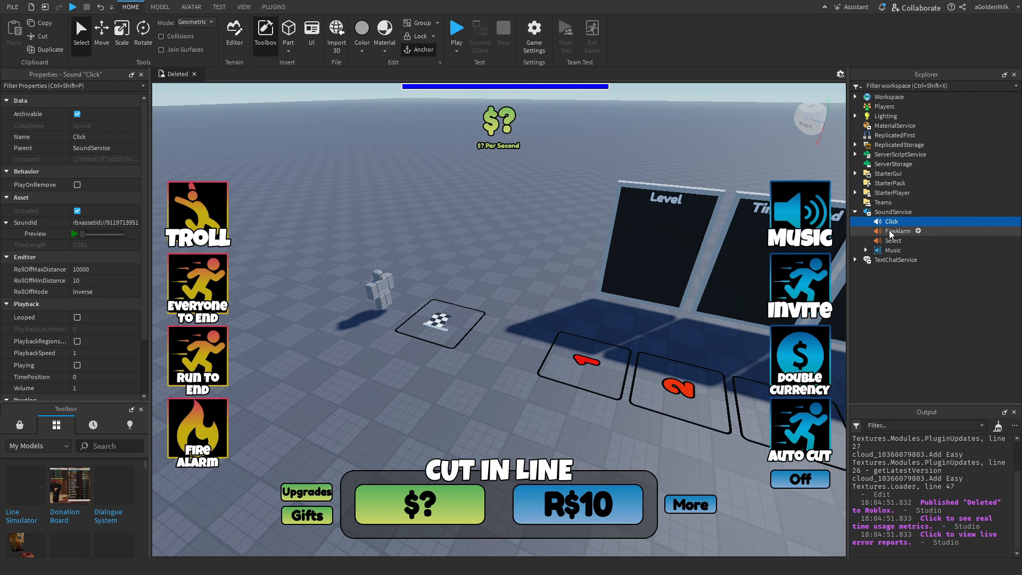
left_click(894, 240)
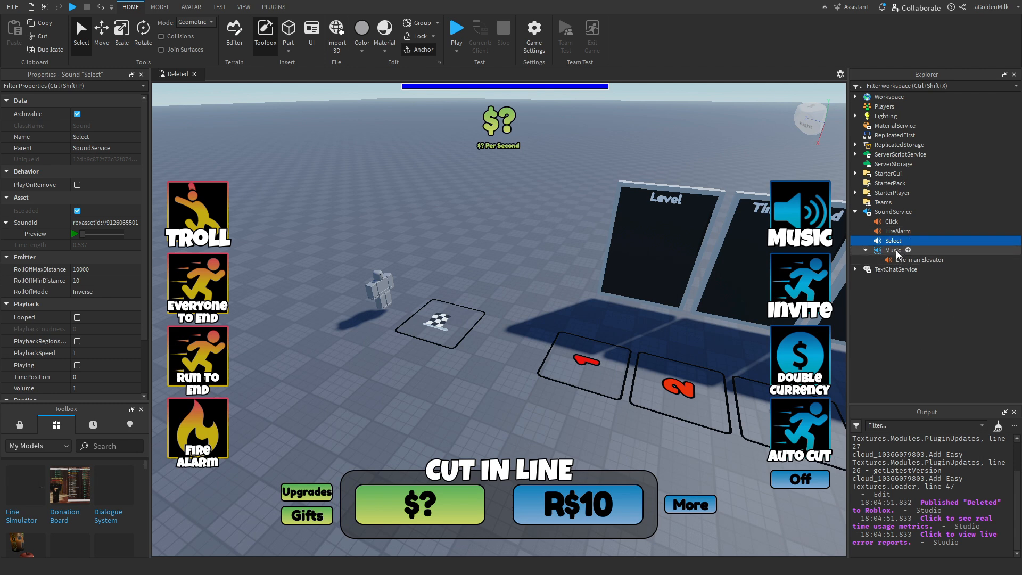
left_click(907, 250)
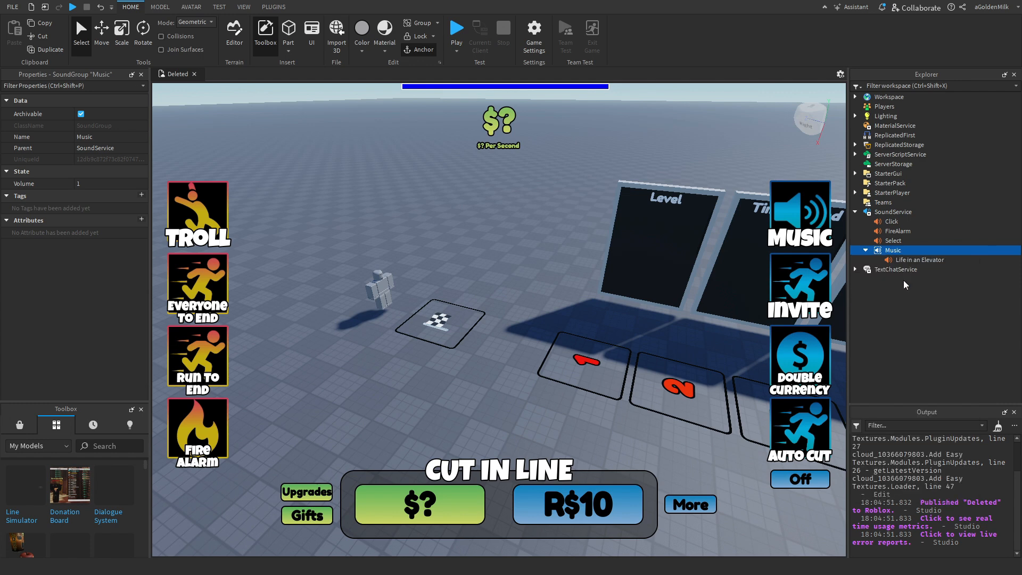
left_click(905, 269)
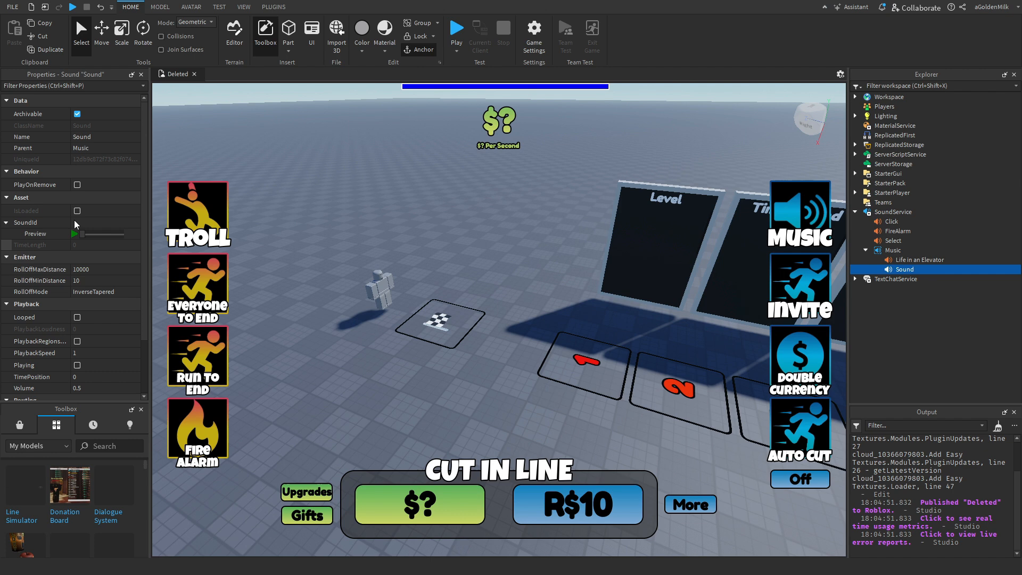
scroll("down", 3)
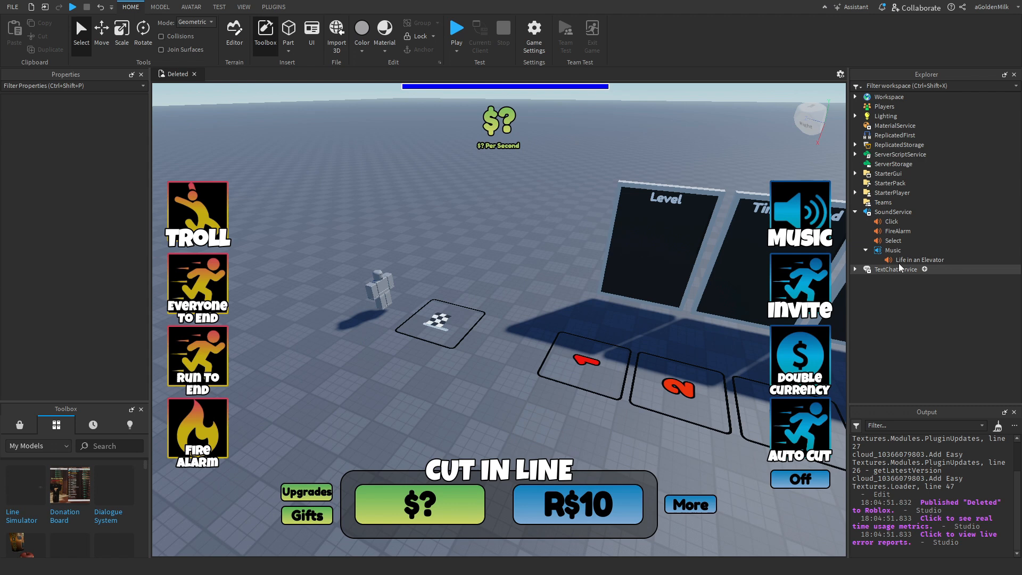
left_click(919, 260)
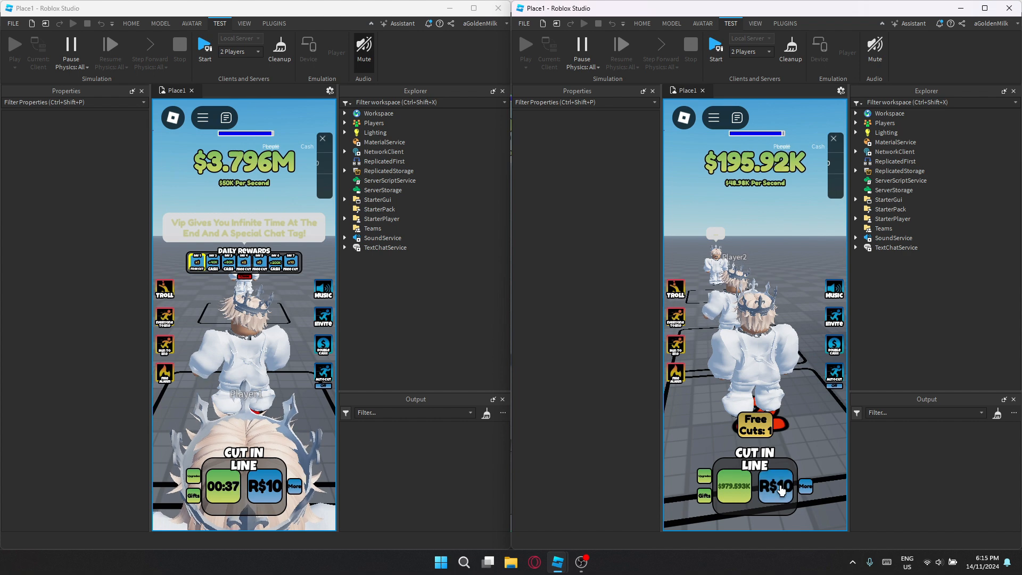
- In Player2's window buy the R$10 Cut In Line x1, confirm and dismiss the success message
left_click(777, 486)
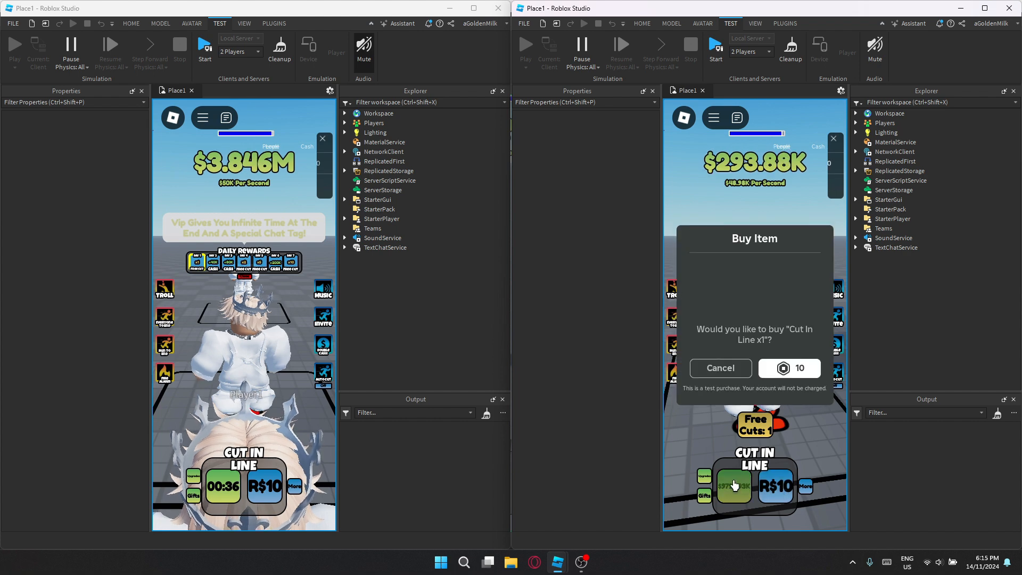
left_click(789, 367)
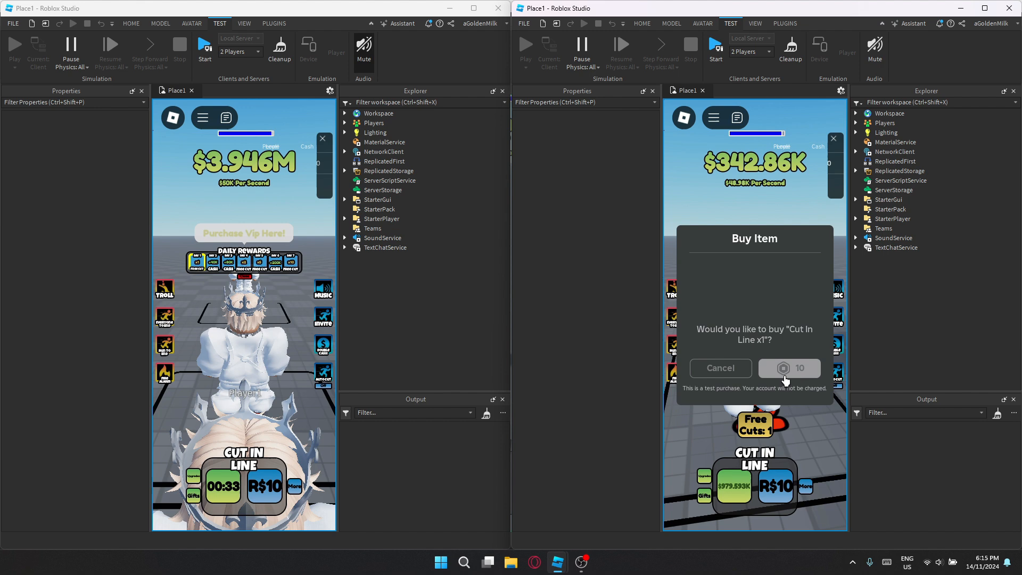
left_click(789, 367)
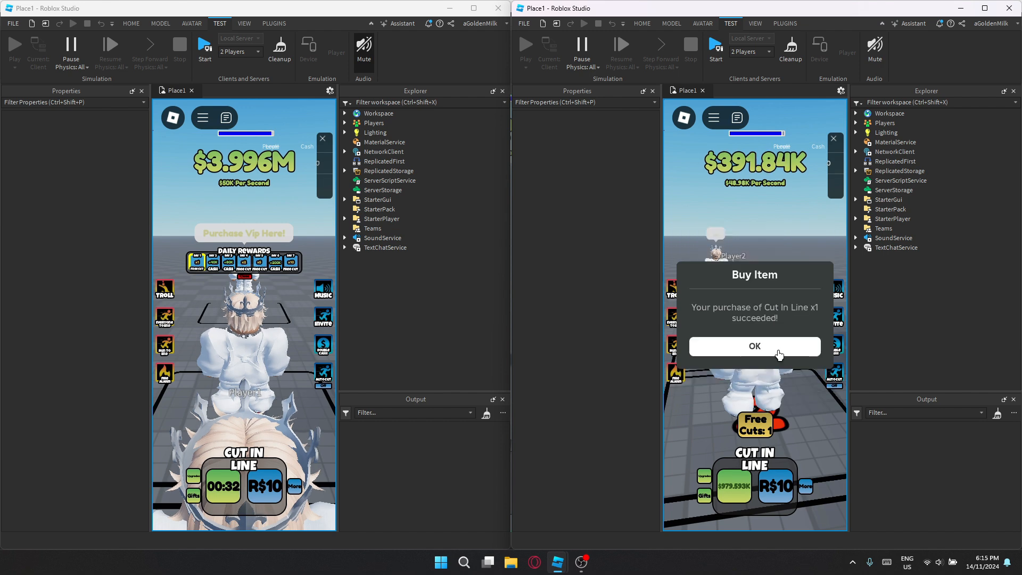
left_click(754, 347)
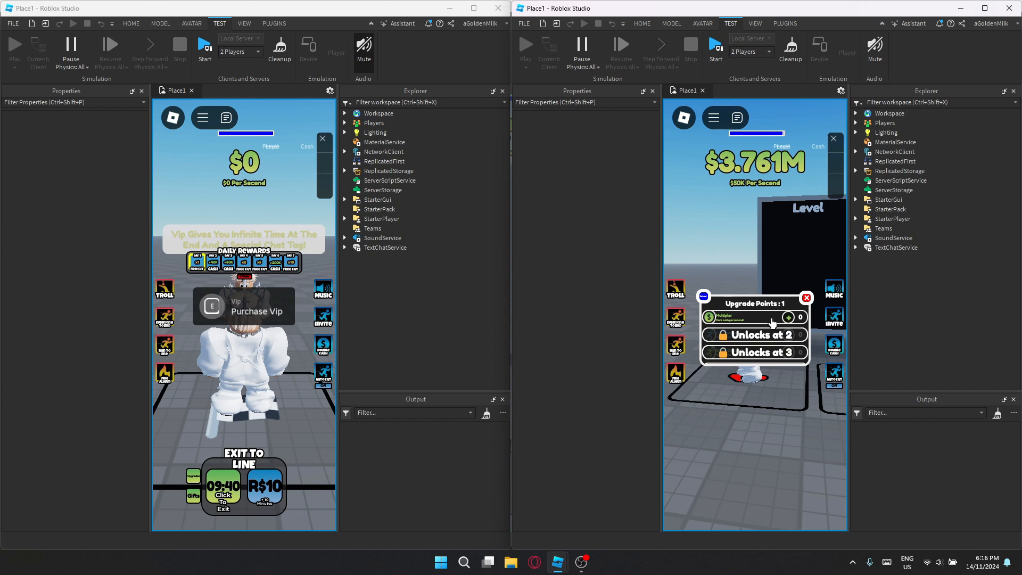
- Spend Player2's upgrade point on a tier with the + buttons, then close the upgrades panel
left_click(790, 318)
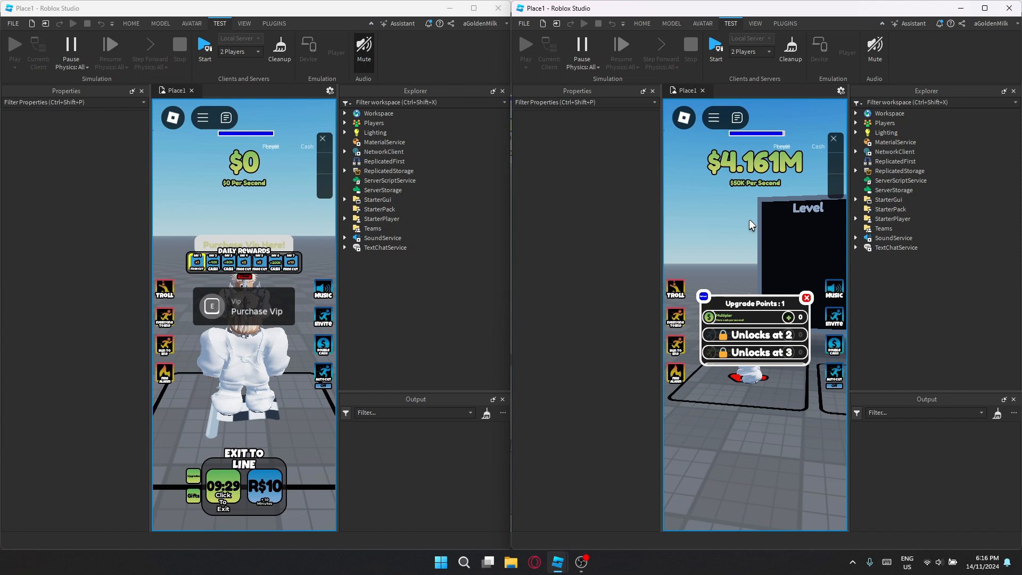
mouse_move(748, 208)
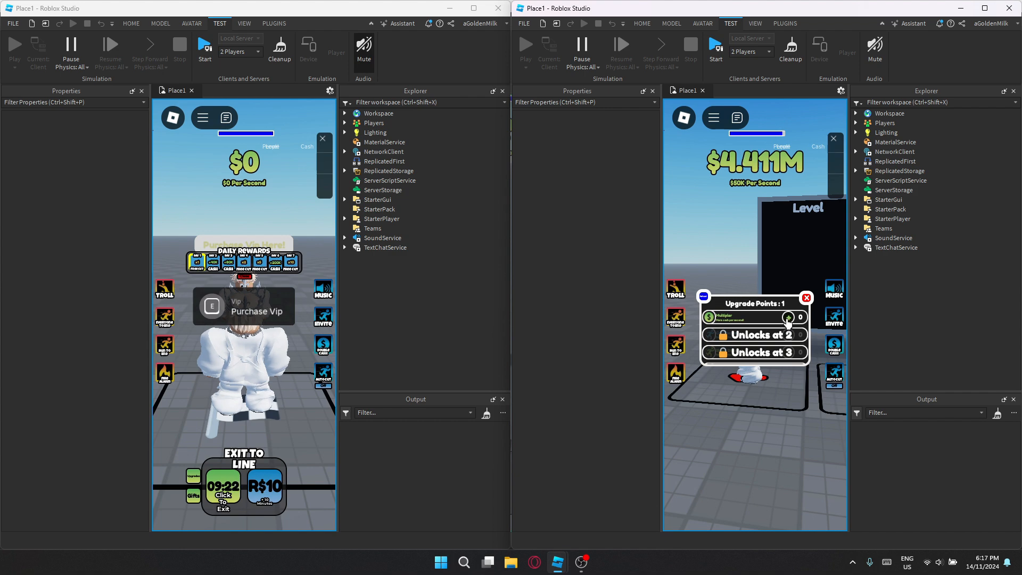
left_click(790, 317)
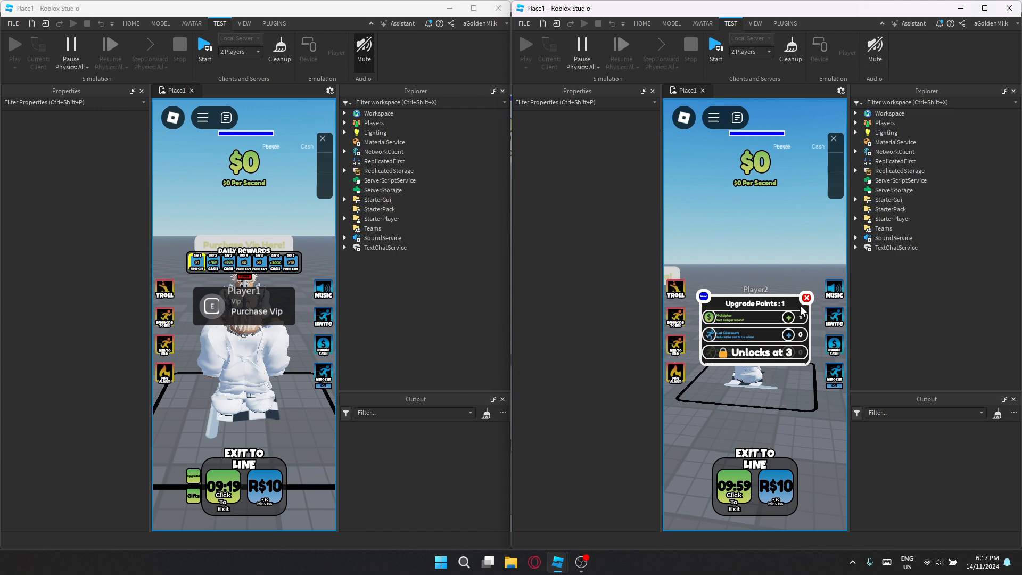
left_click(806, 298)
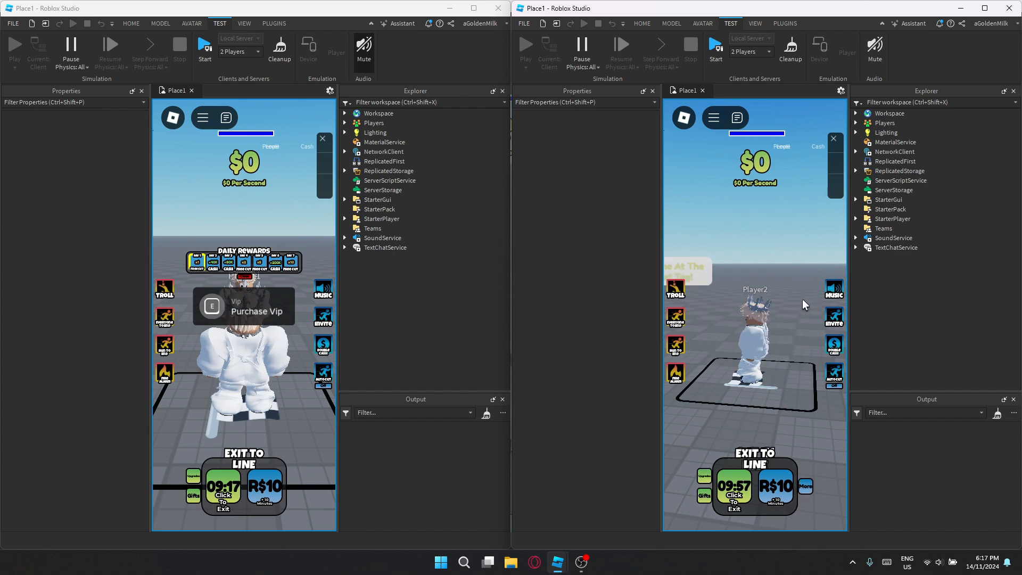